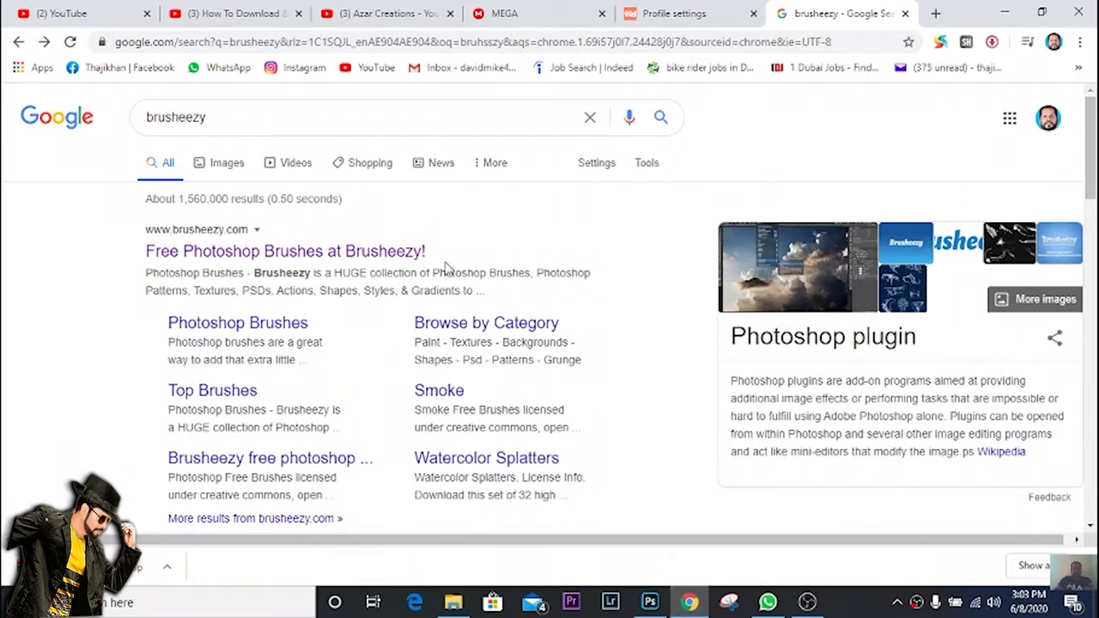
From the search results, reach Brusheezy and its Splatter brush set under Popular New Graphics.
{"action": "left_click", "coordinate": [215, 117]}
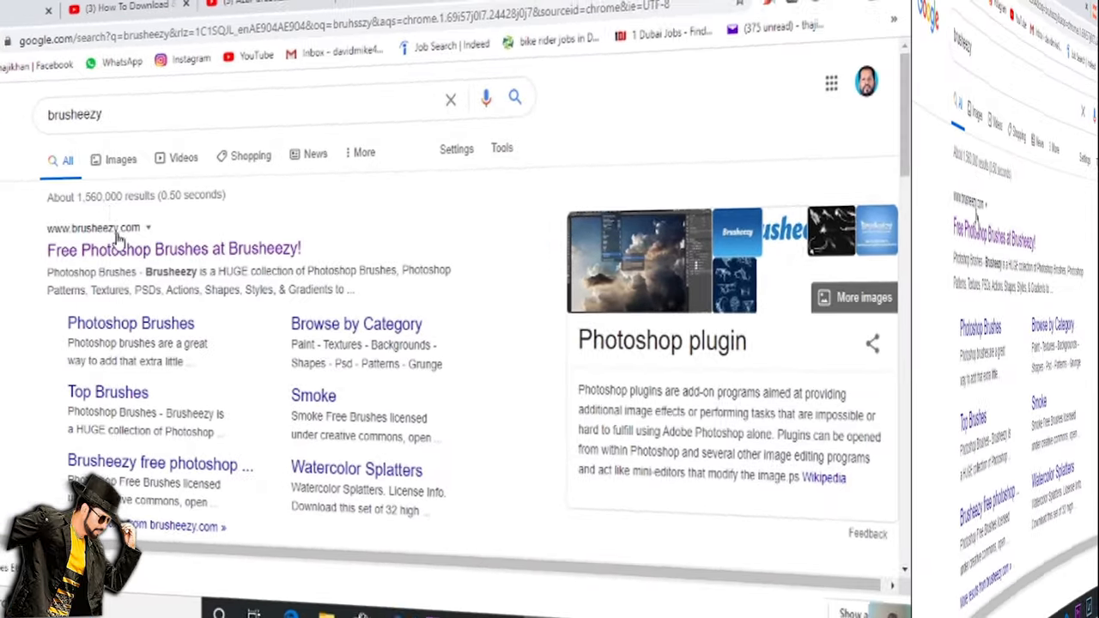
{"action": "left_click", "coordinate": [173, 249]}
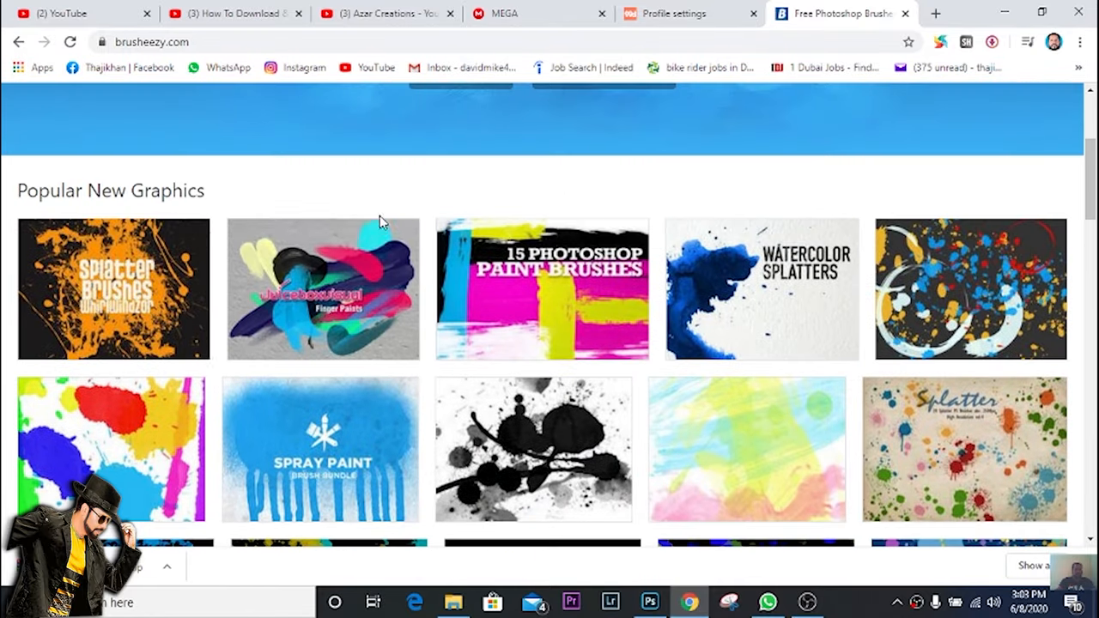
{"action": "mouse_move", "coordinate": [478, 347]}
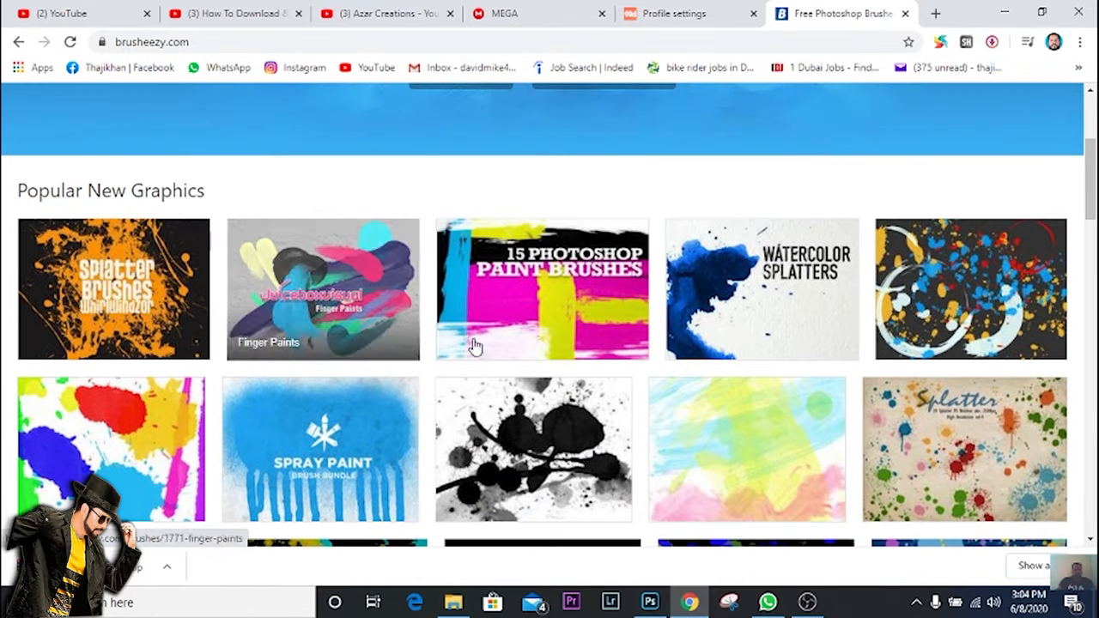
{"action": "mouse_move", "coordinate": [145, 282]}
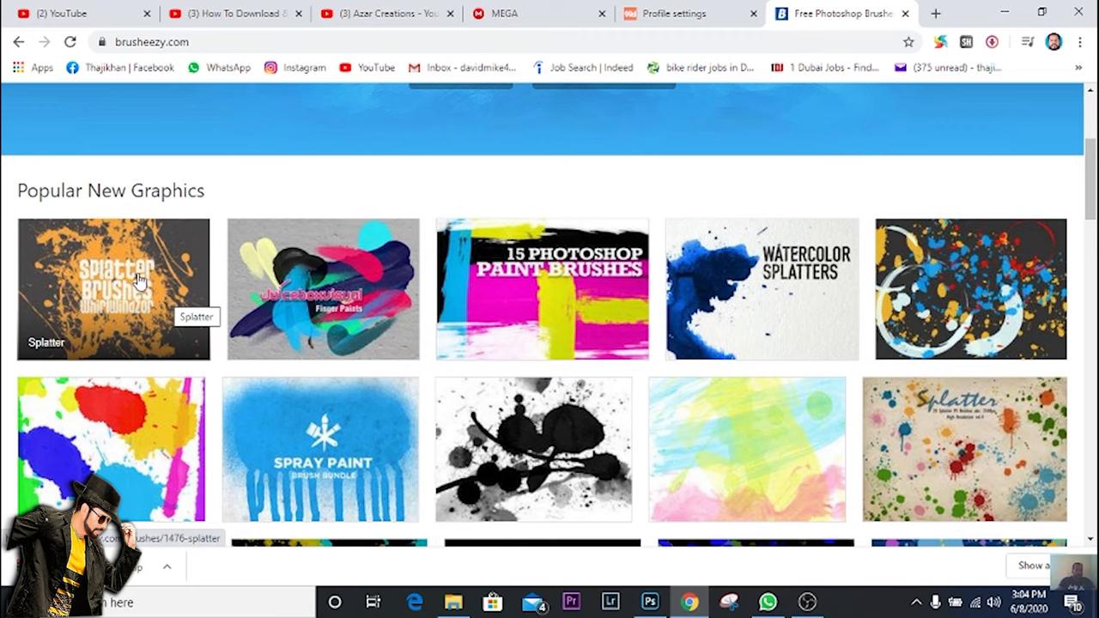
{"action": "mouse_move", "coordinate": [151, 283]}
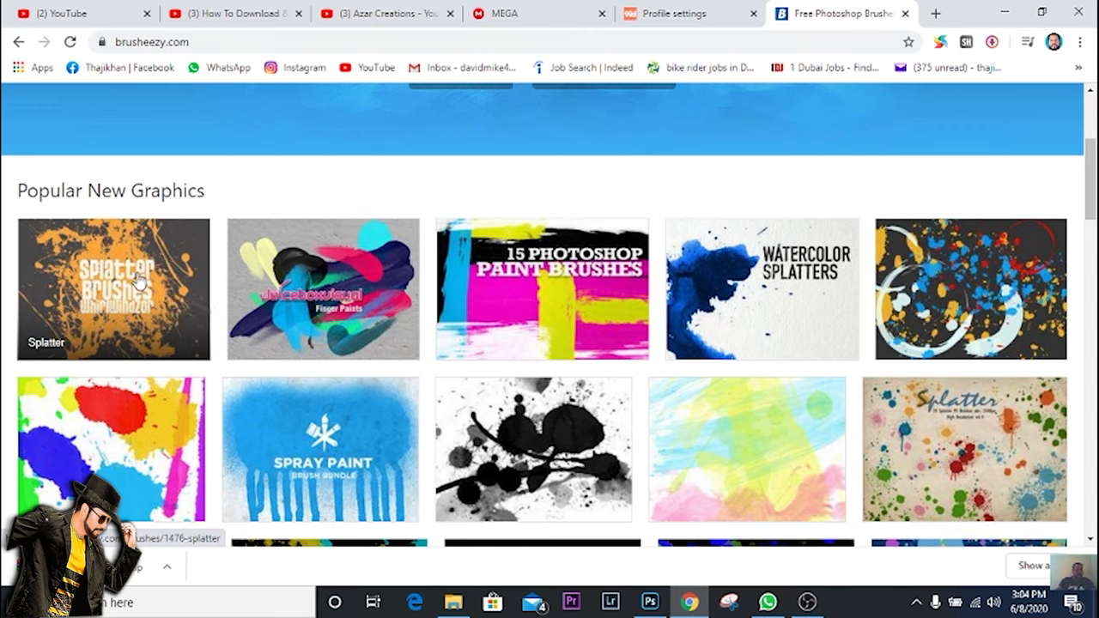
{"action": "left_click", "coordinate": [114, 289]}
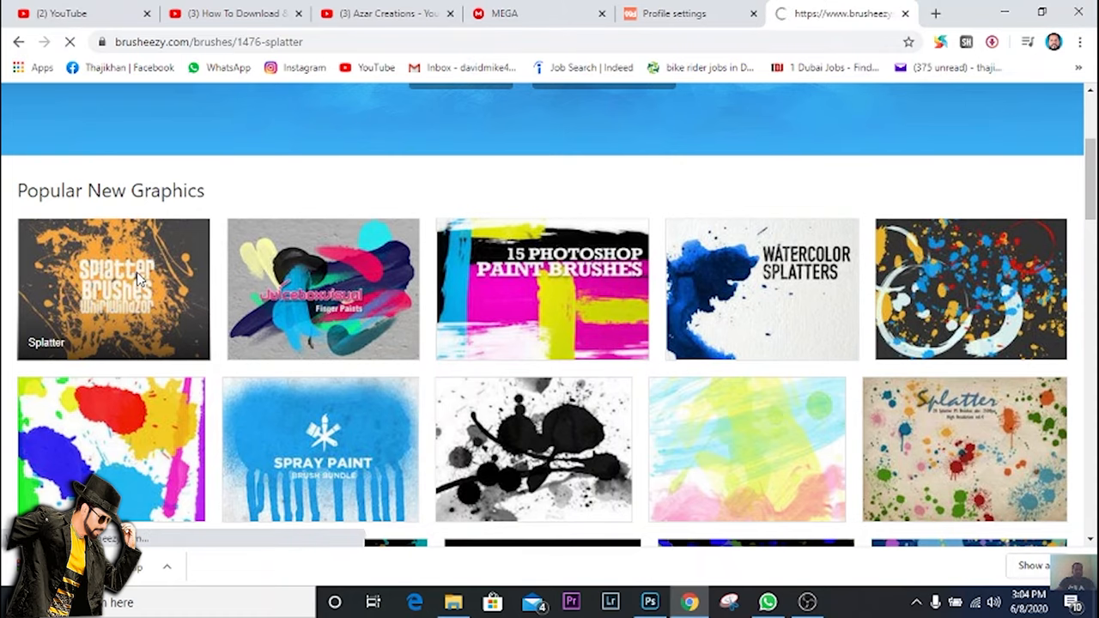
Use the Free Download button to save the Splatter brush archive to Downloads.
{"action": "left_click", "coordinate": [114, 288]}
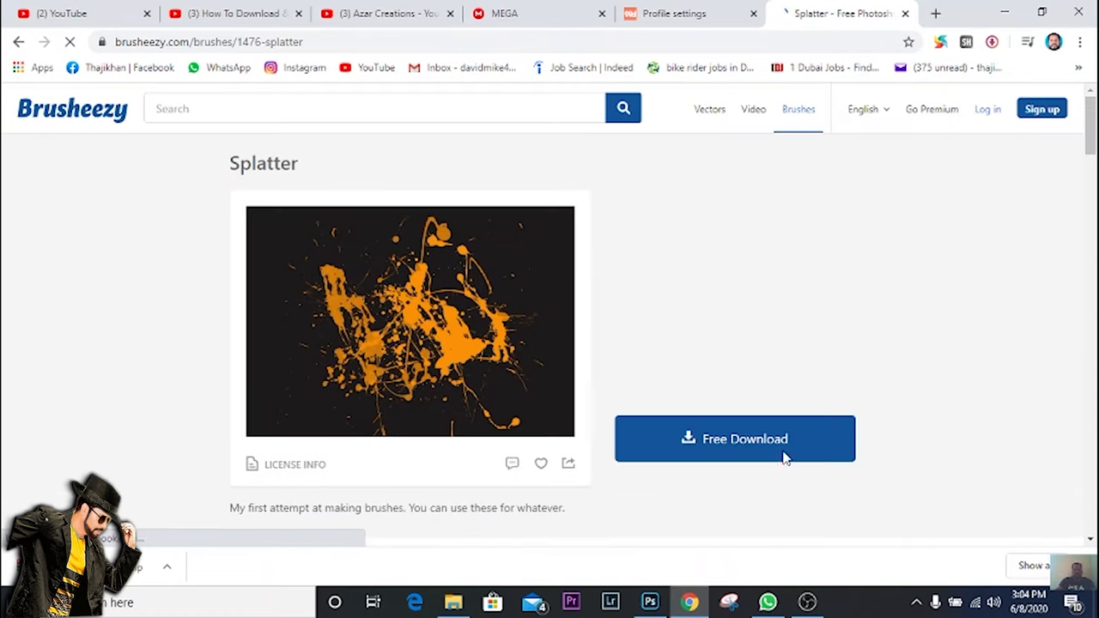
{"action": "left_click", "coordinate": [735, 439]}
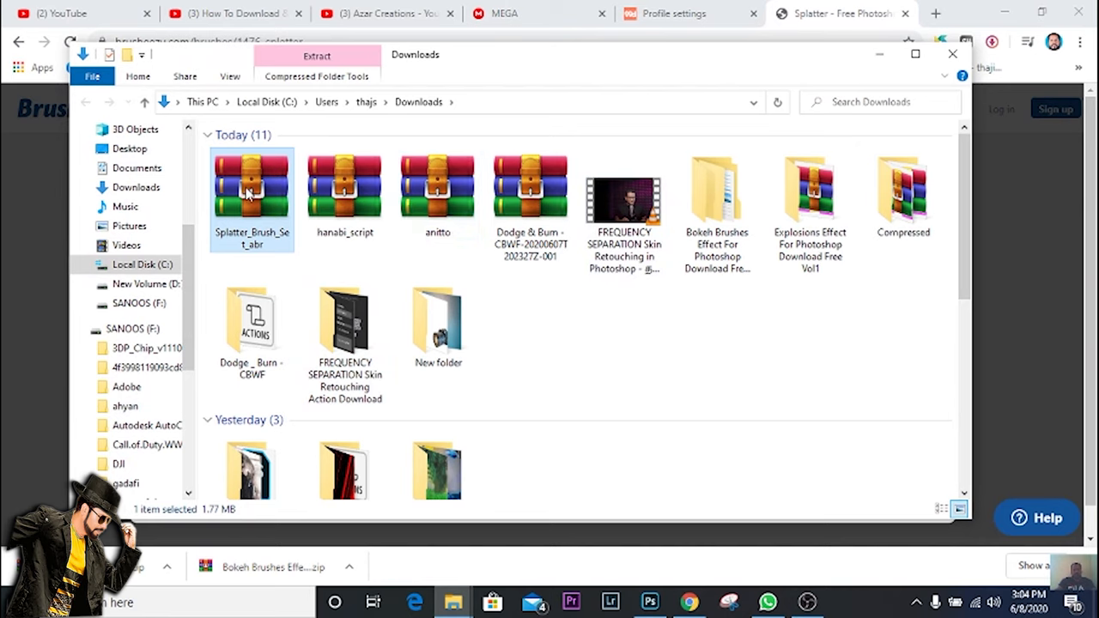
Check the Splatter_Brush_Set_abr zip's options and locate the Splatter Brush Set ABR file below.
{"action": "right_click", "coordinate": [250, 190]}
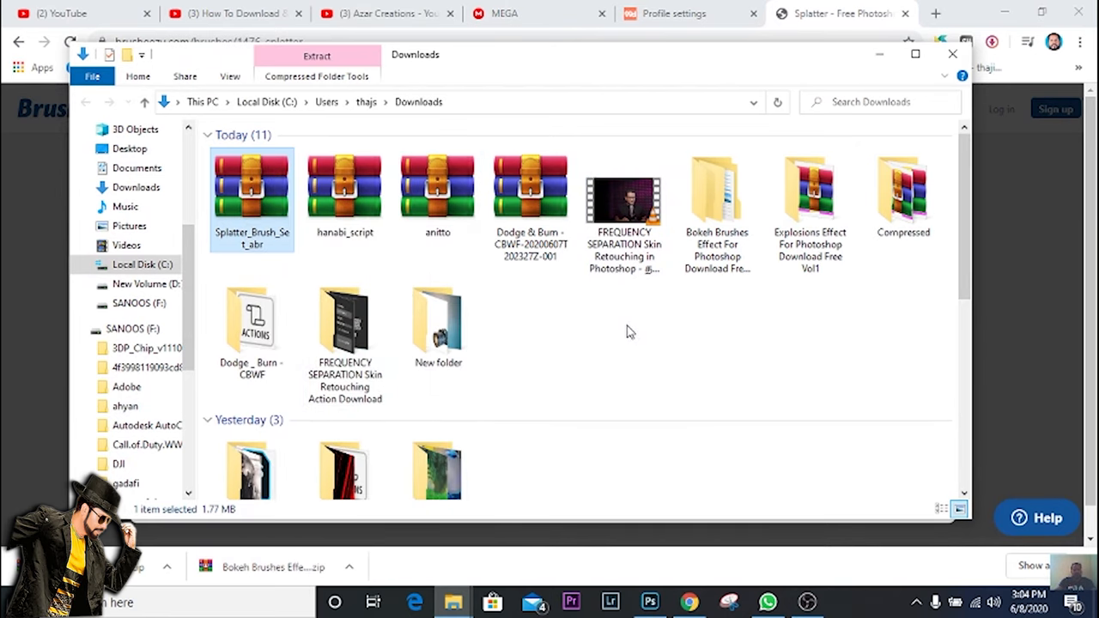
{"action": "mouse_move", "coordinate": [667, 335]}
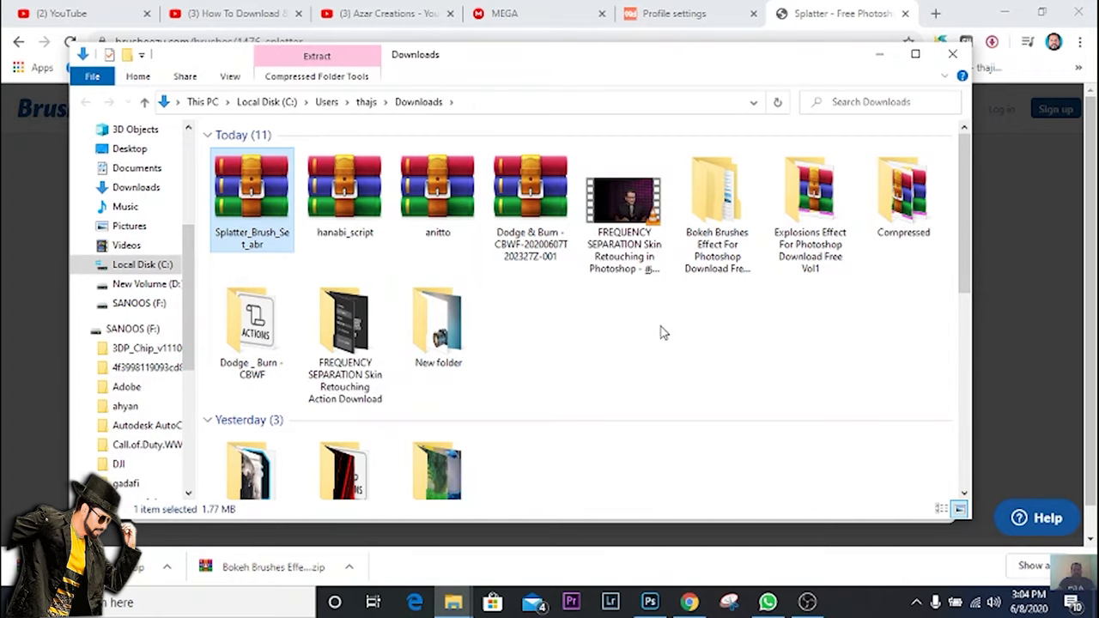
{"action": "scroll", "scroll_direction": "down", "scroll_amount": 3}
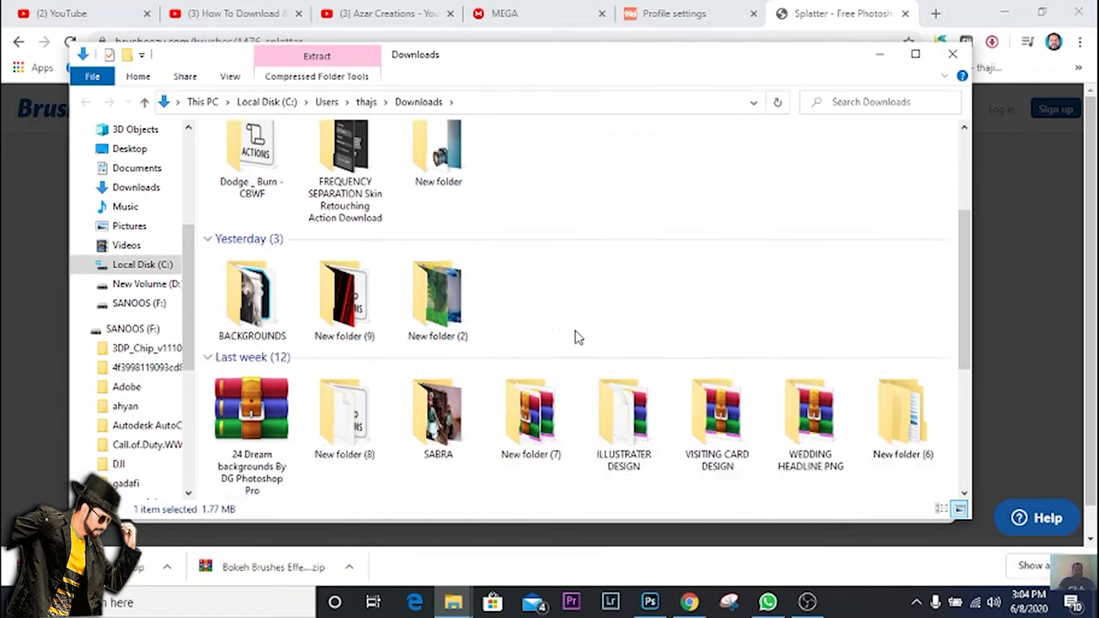
{"action": "scroll", "scroll_direction": "down", "scroll_amount": 3}
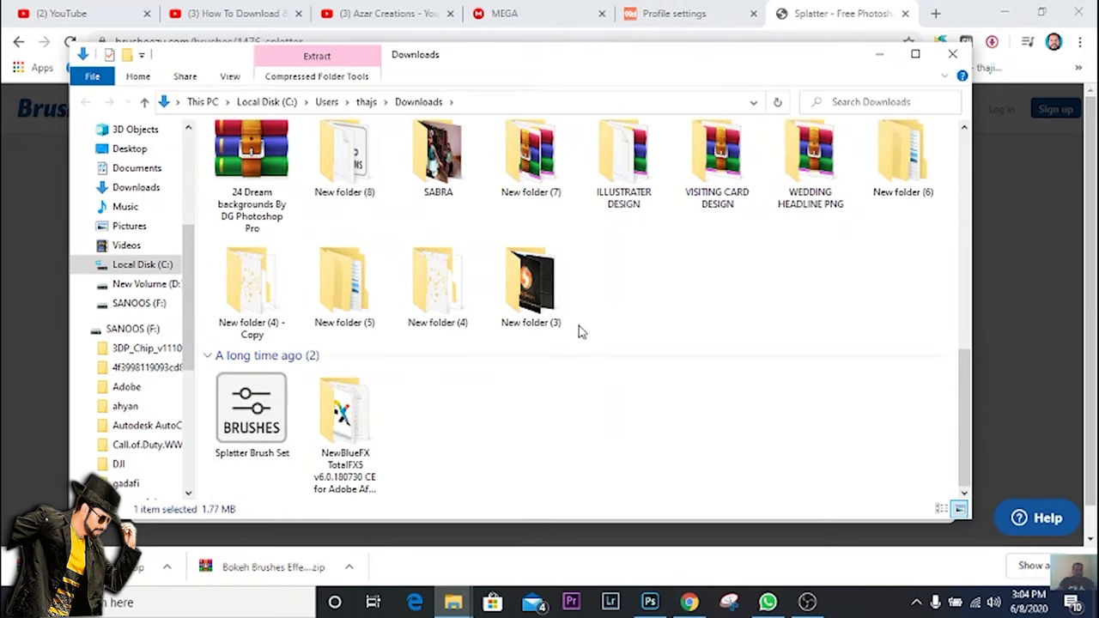
{"action": "mouse_move", "coordinate": [257, 411]}
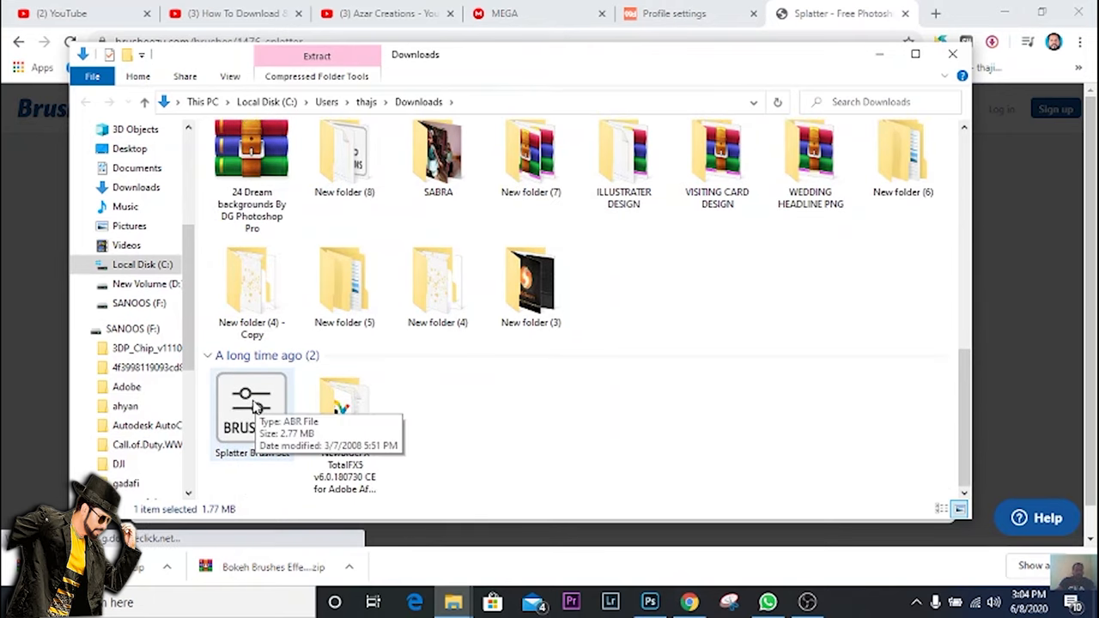
{"action": "mouse_move", "coordinate": [477, 414]}
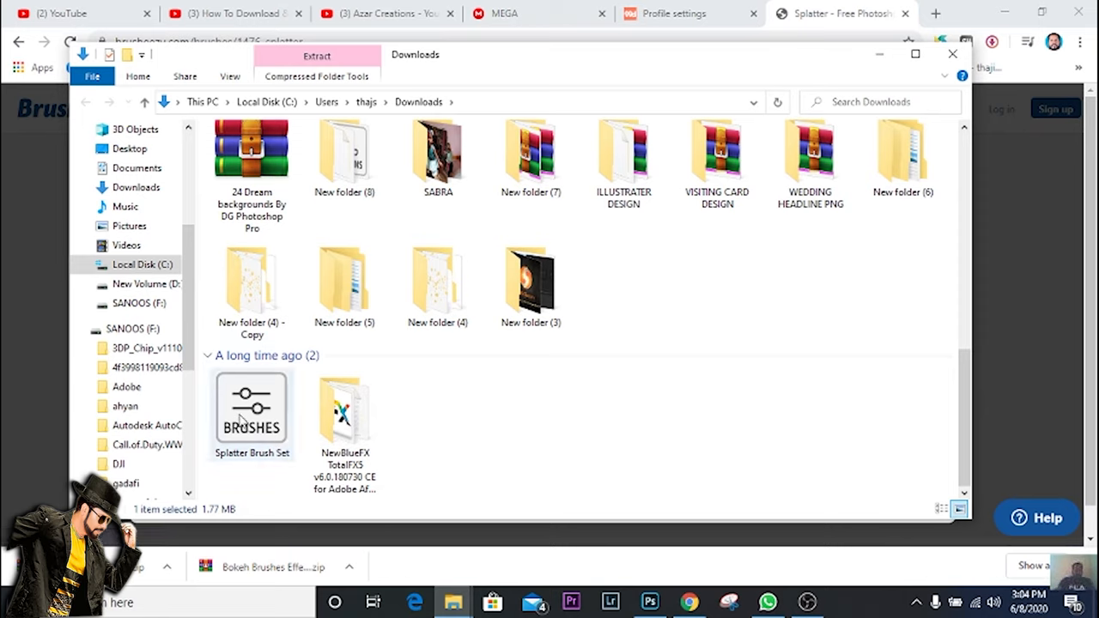
Load the Splatter ABR into Photoshop and select its tip at the end of the Brush Settings list.
{"action": "left_click", "coordinate": [649, 601]}
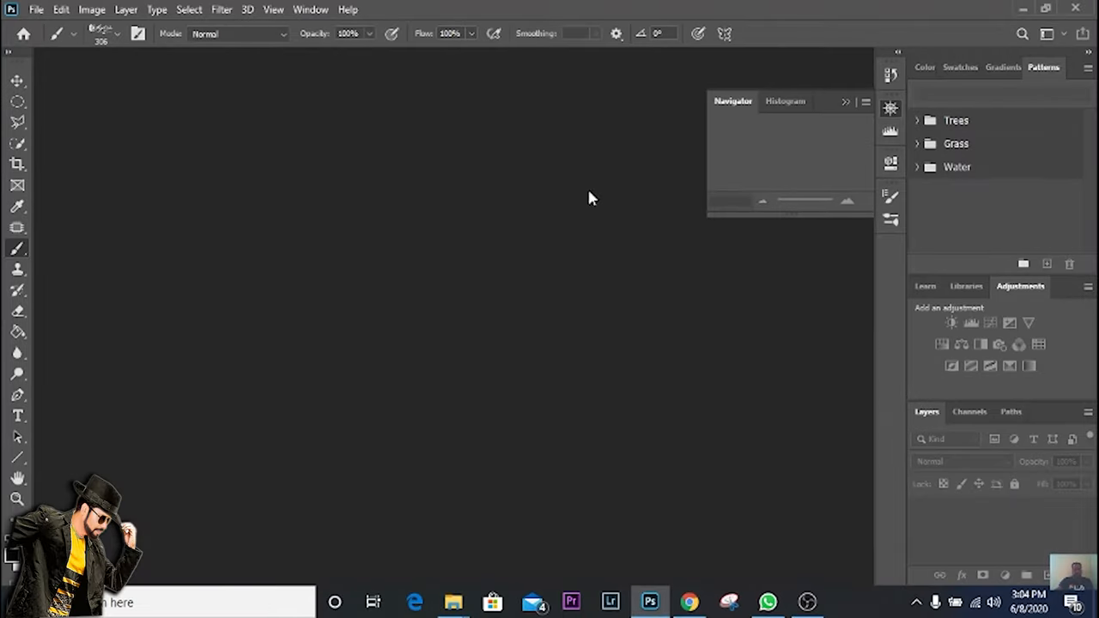
{"action": "mouse_move", "coordinate": [724, 171]}
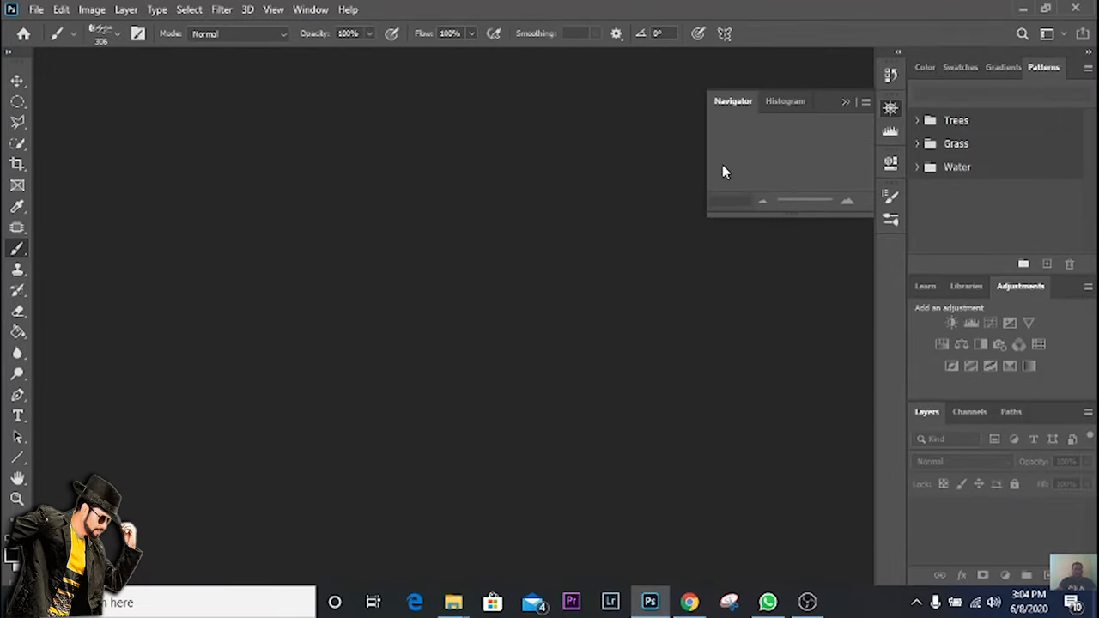
{"action": "mouse_move", "coordinate": [123, 36]}
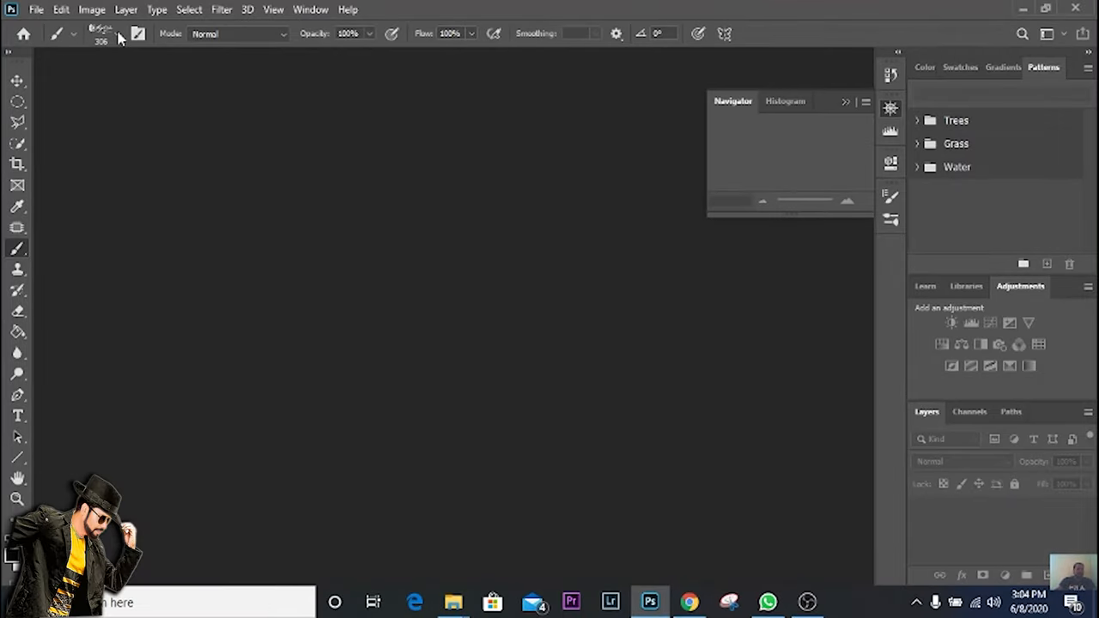
{"action": "left_click", "coordinate": [138, 37]}
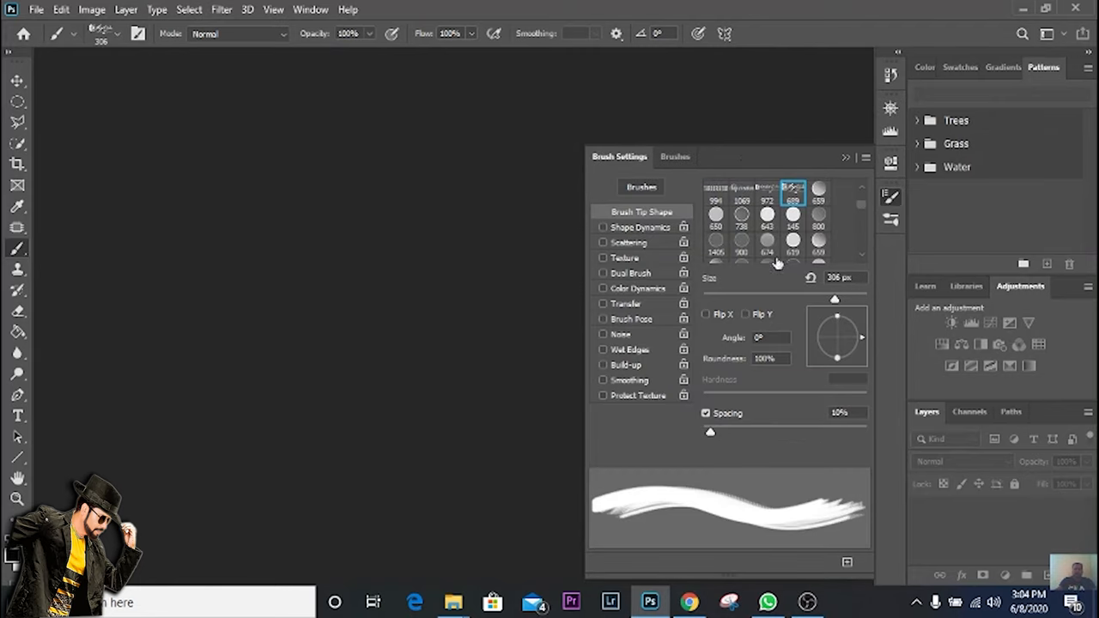
{"action": "mouse_move", "coordinate": [858, 213]}
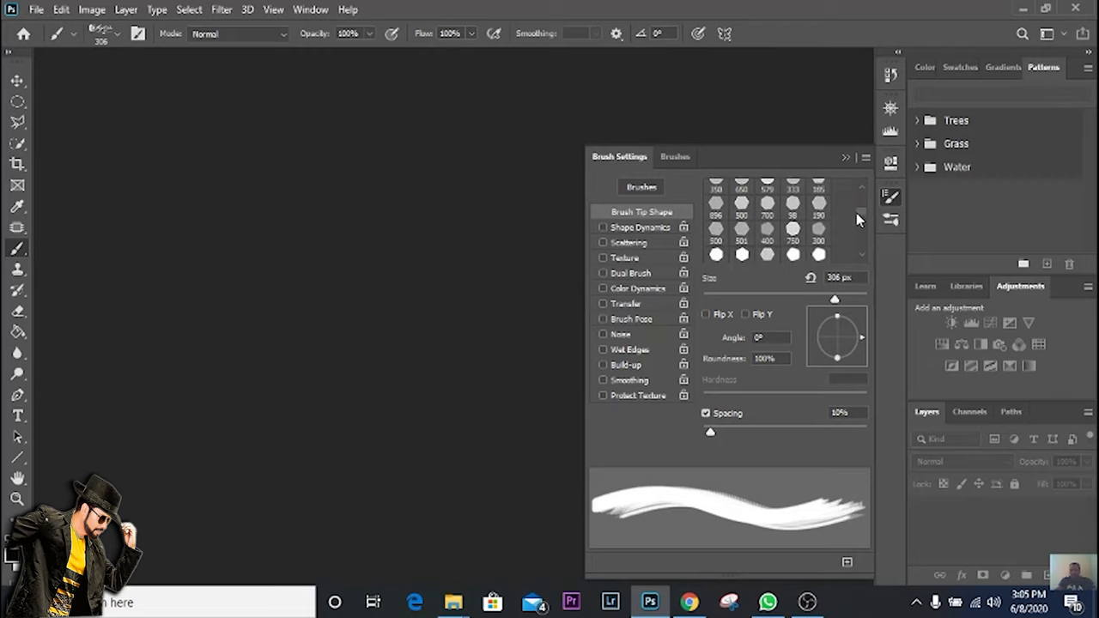
{"action": "scroll", "scroll_direction": "down", "scroll_amount": 3}
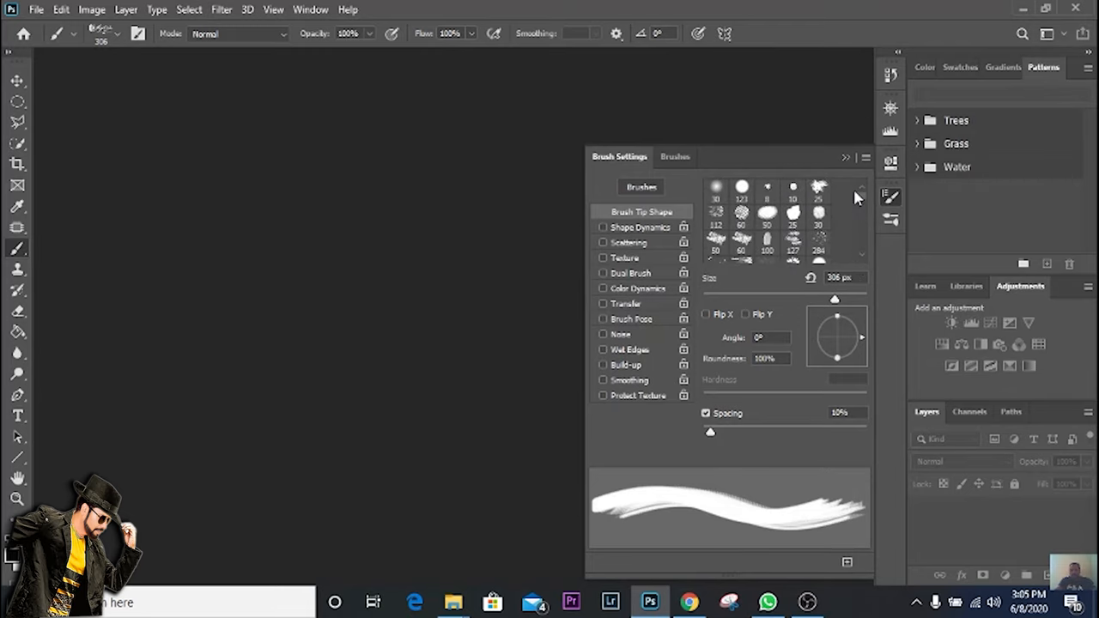
{"action": "left_click", "coordinate": [817, 189]}
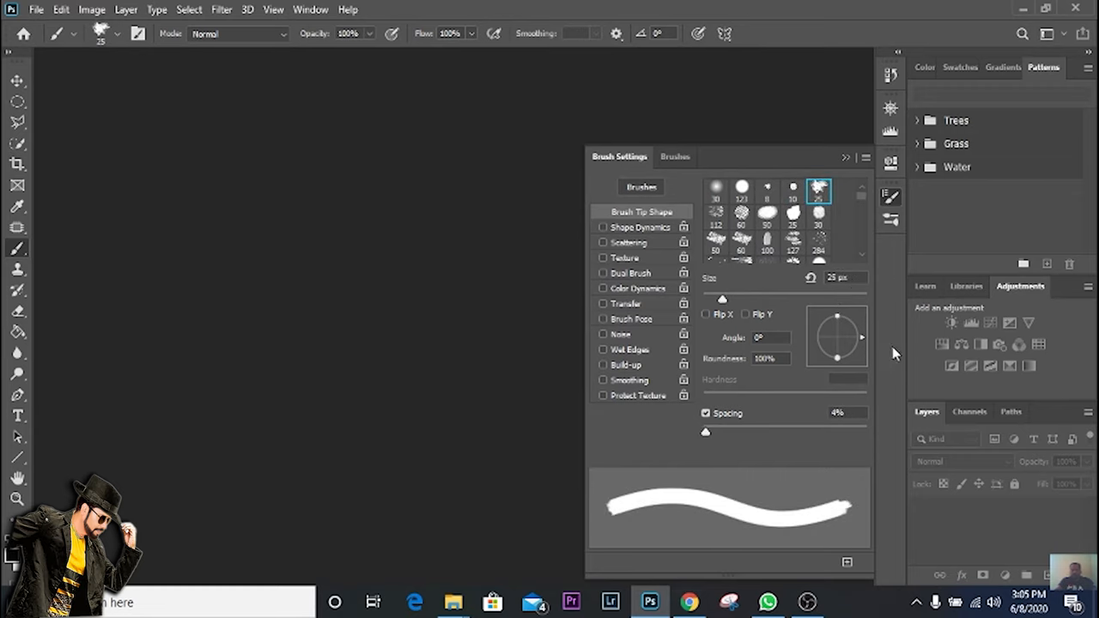
Create a document from the Custom 10 x 15 in @ 300 ppi recent preset.
{"action": "left_click", "coordinate": [37, 10]}
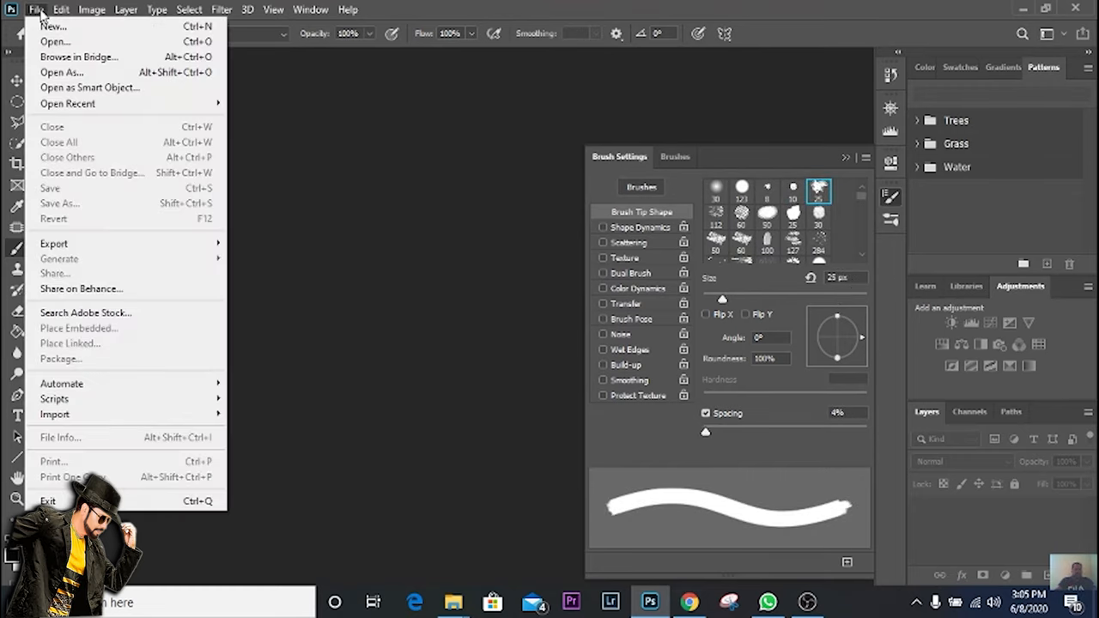
{"action": "left_click", "coordinate": [50, 31]}
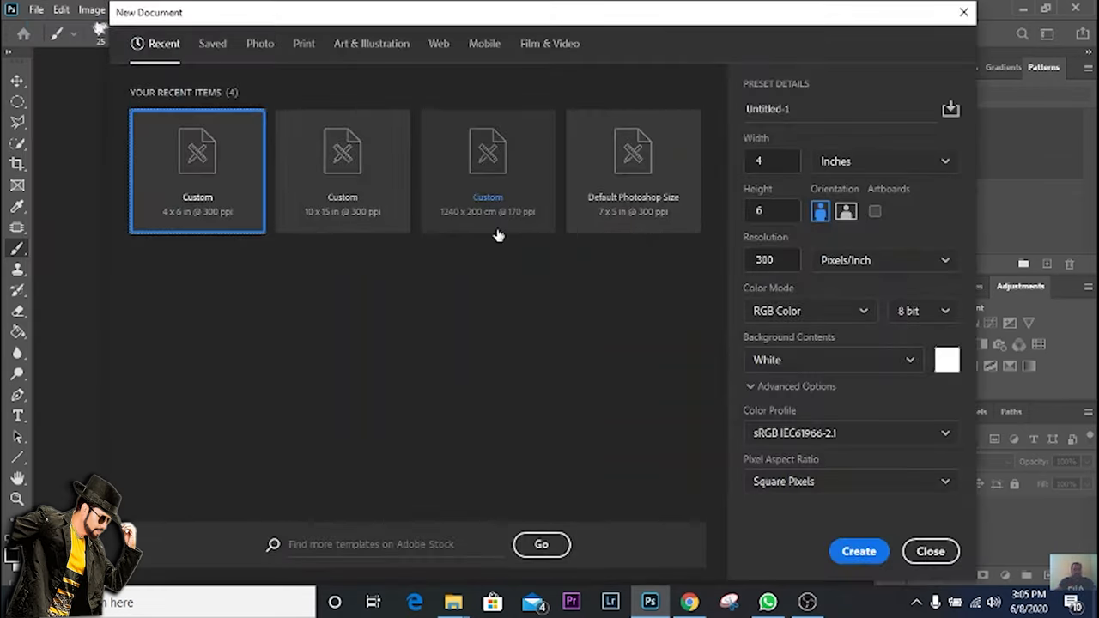
{"action": "left_click", "coordinate": [344, 171]}
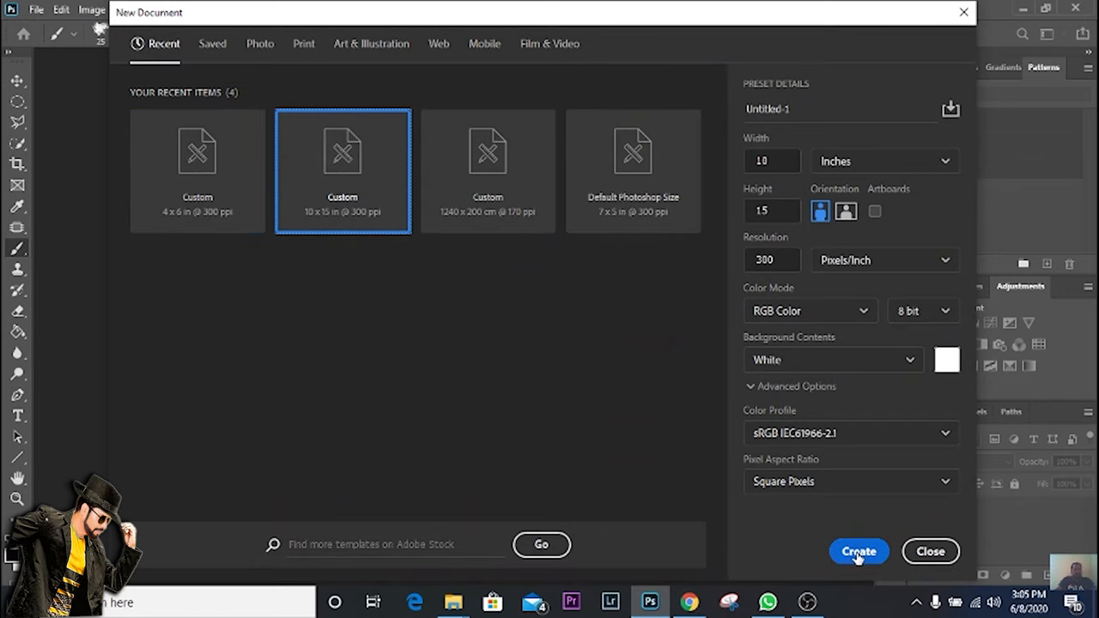
{"action": "left_click", "coordinate": [859, 550]}
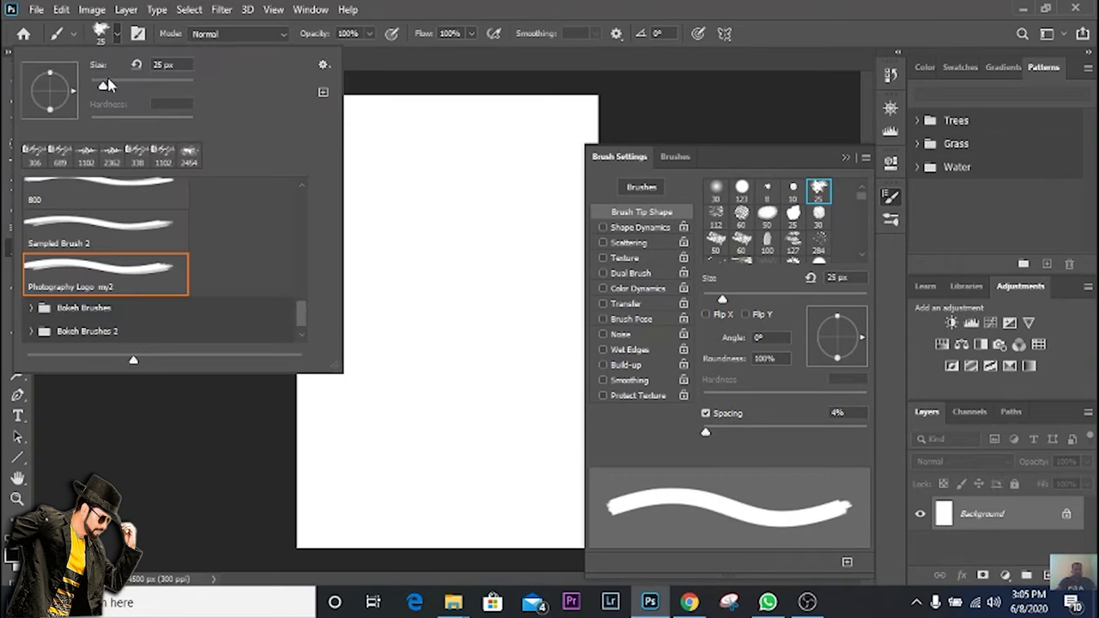
Select the splatter tip in the Brush Preset picker for stamping black on the canvas.
{"action": "left_click_drag", "start_coordinate": [103, 84], "coordinate": [162, 84]}
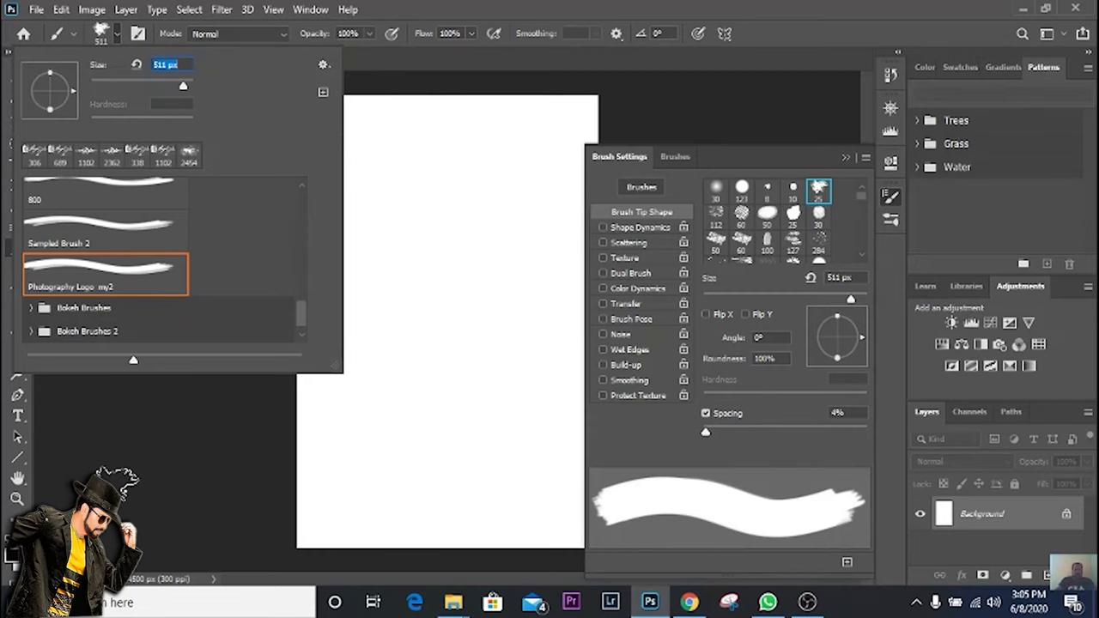
{"action": "left_click", "coordinate": [446, 180]}
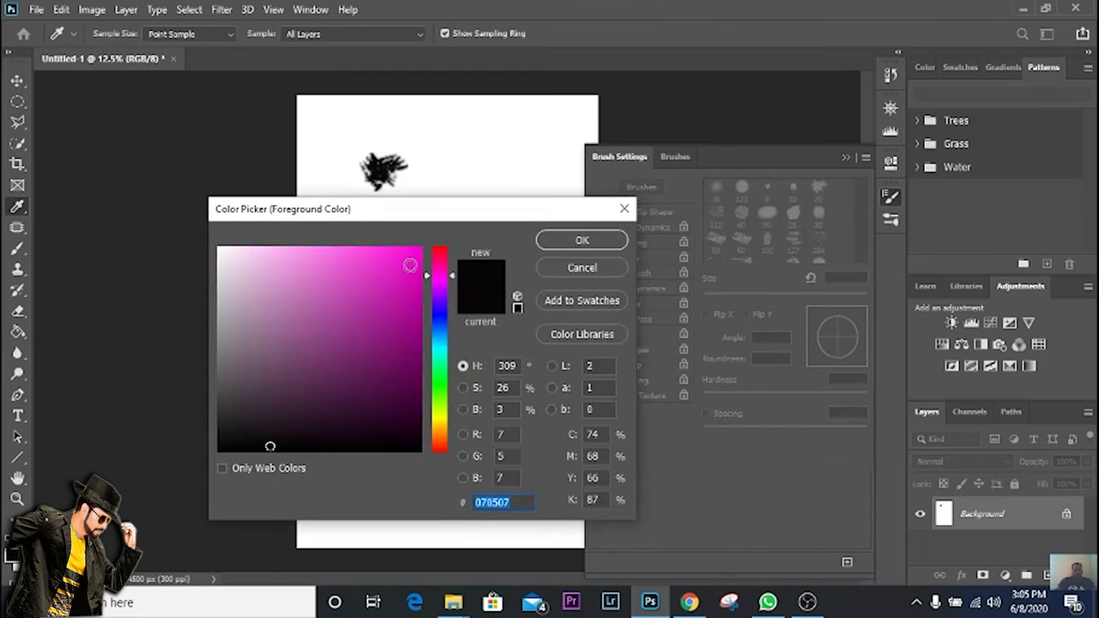
Confirm magenta as foreground and stamp a larger magenta splatter below the black one.
{"action": "left_click", "coordinate": [580, 240]}
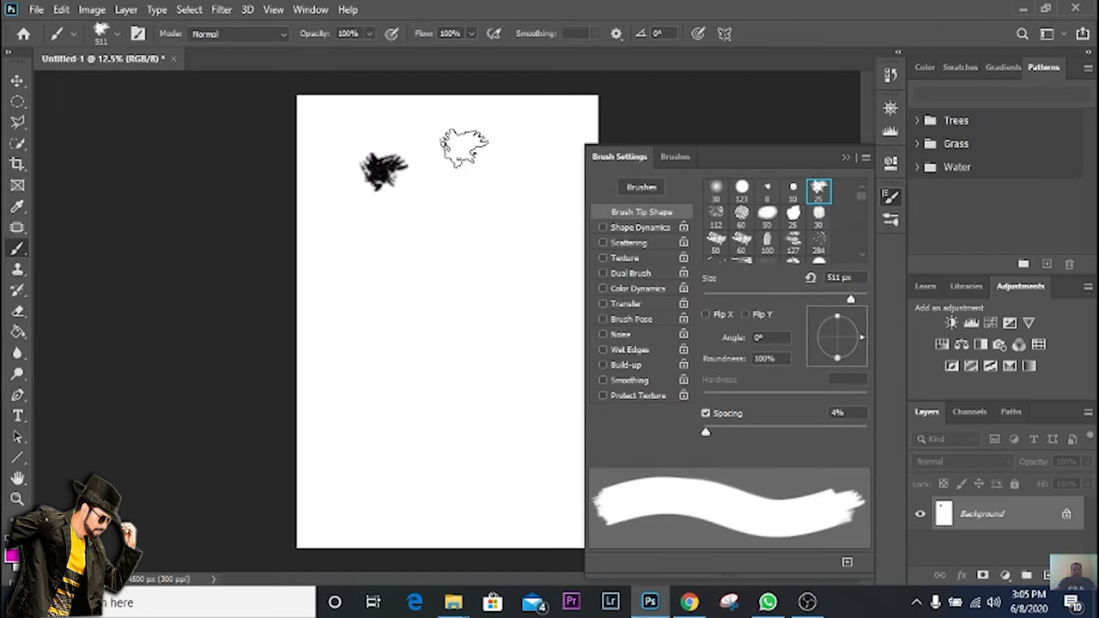
{"action": "mouse_move", "coordinate": [419, 275]}
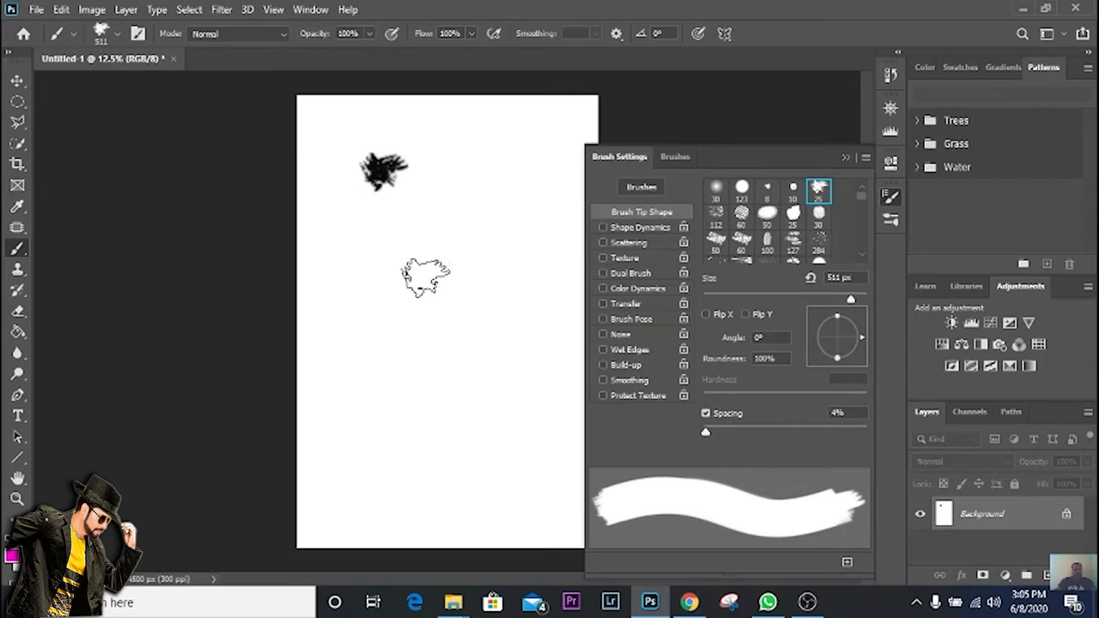
{"action": "left_click", "coordinate": [116, 33]}
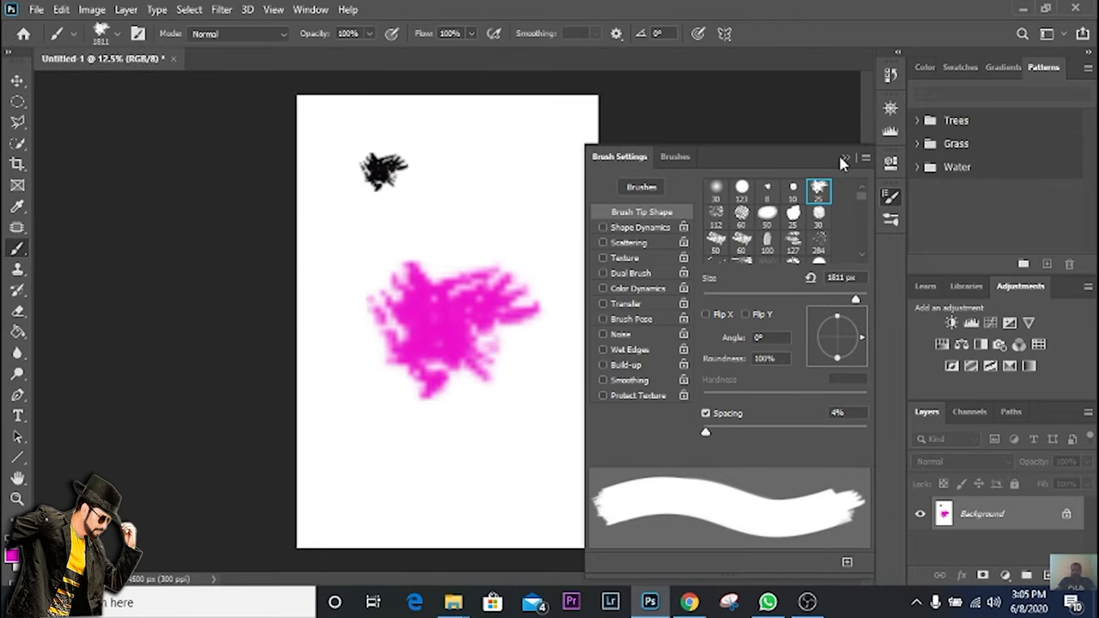
{"action": "left_click", "coordinate": [843, 158]}
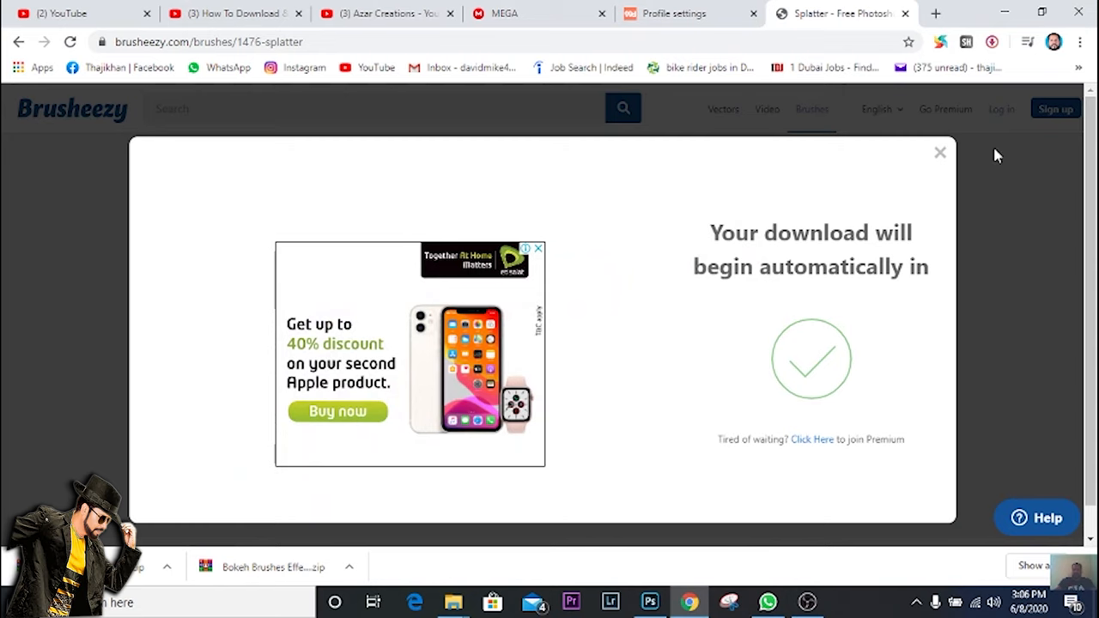
Dismiss the download popup and browse the homepage's Popular New Graphics splatter sets.
{"action": "left_click", "coordinate": [940, 151]}
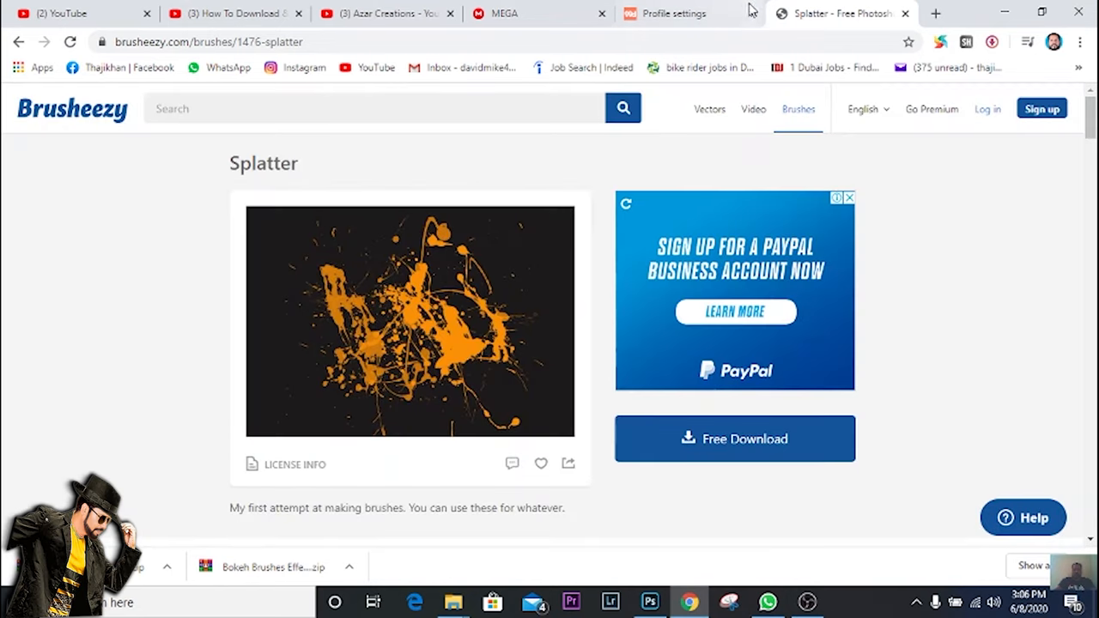
{"action": "mouse_move", "coordinate": [26, 41]}
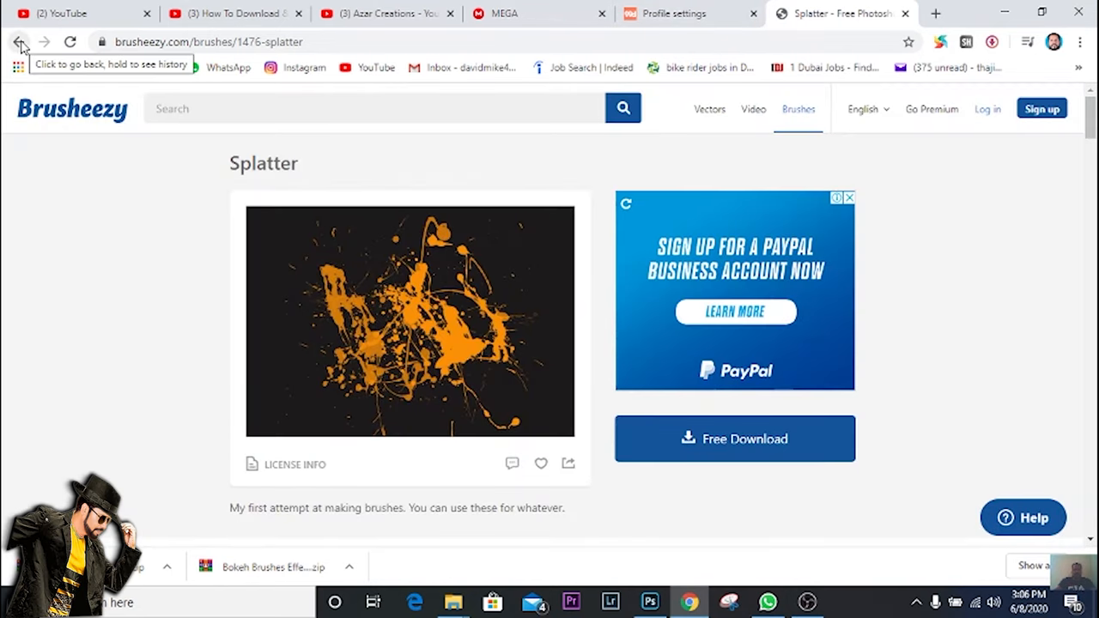
{"action": "left_click", "coordinate": [20, 41]}
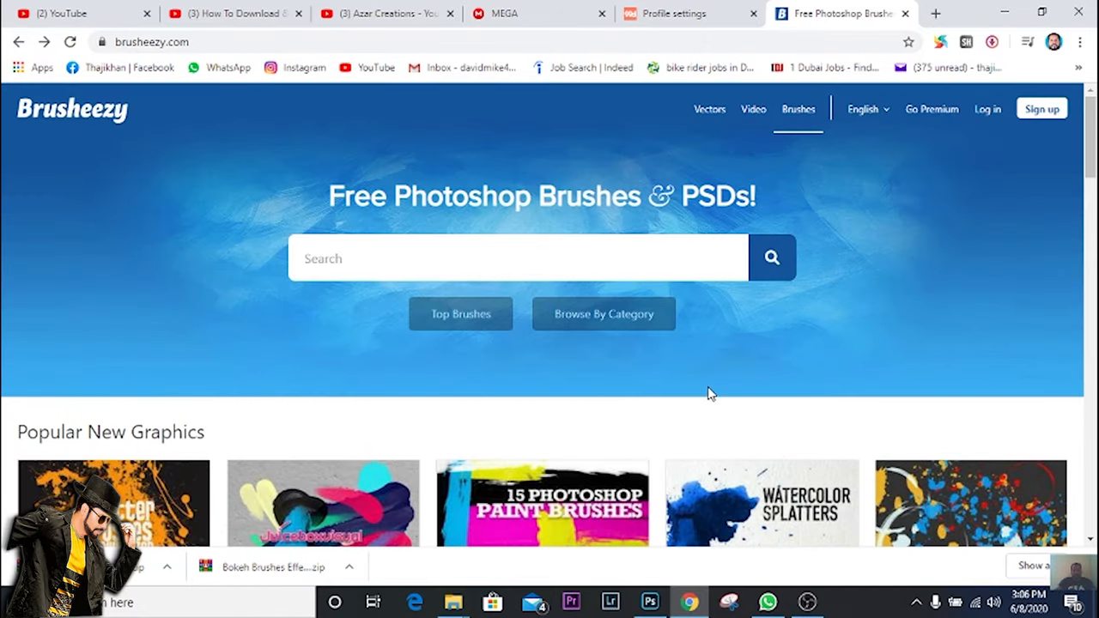
{"action": "scroll", "scroll_direction": "down", "scroll_amount": 3}
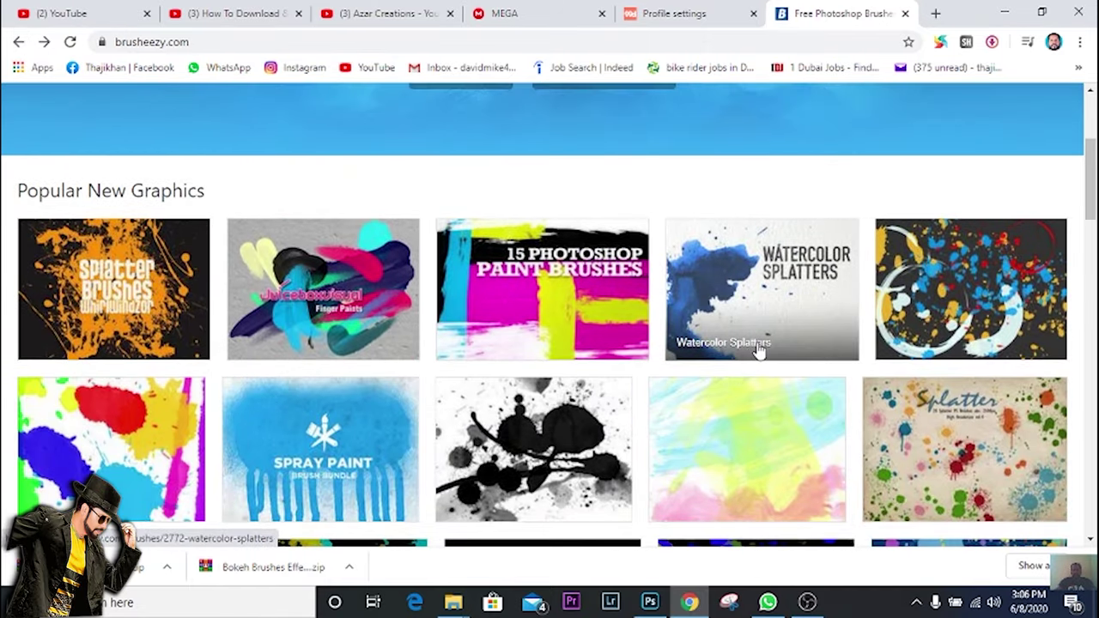
{"action": "scroll", "scroll_direction": "down", "scroll_amount": 3}
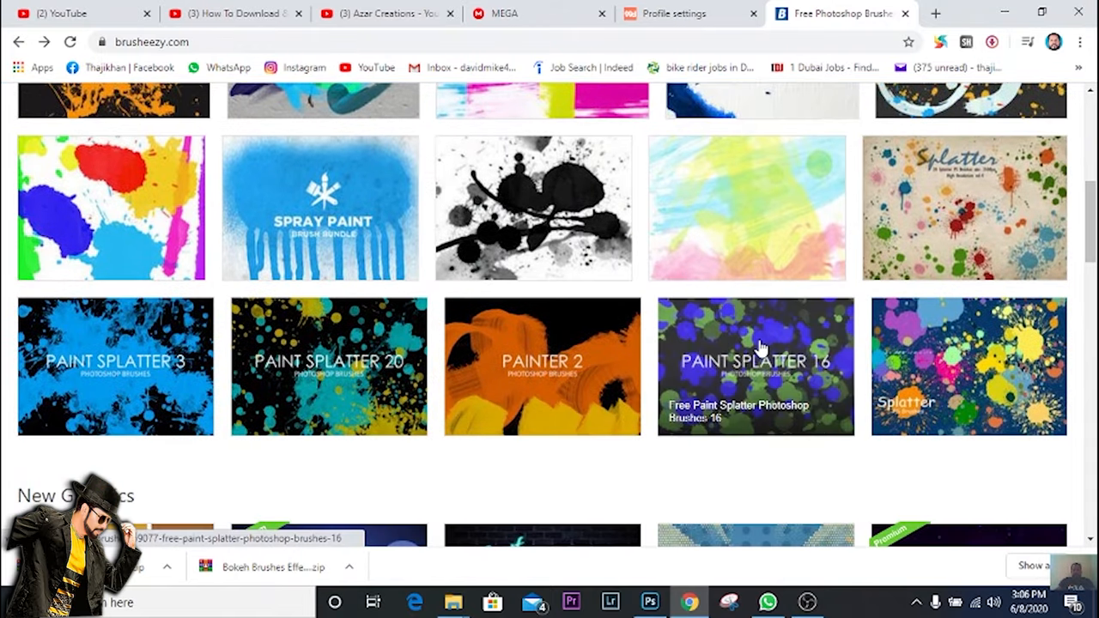
{"action": "scroll", "scroll_direction": "up", "scroll_amount": 3}
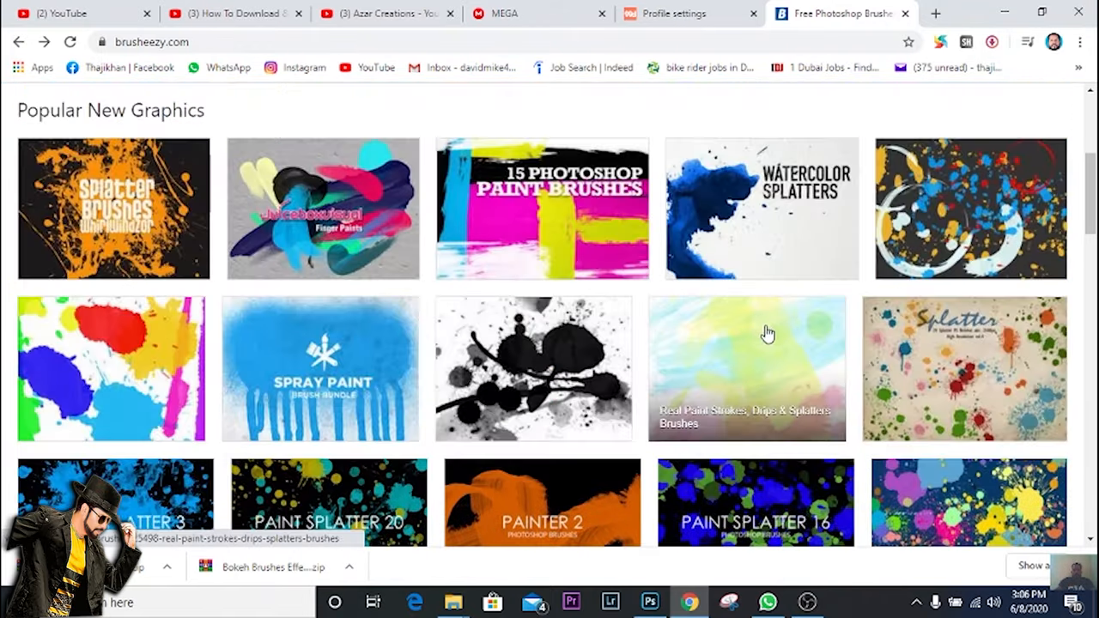
{"action": "scroll", "scroll_direction": "up", "scroll_amount": 3}
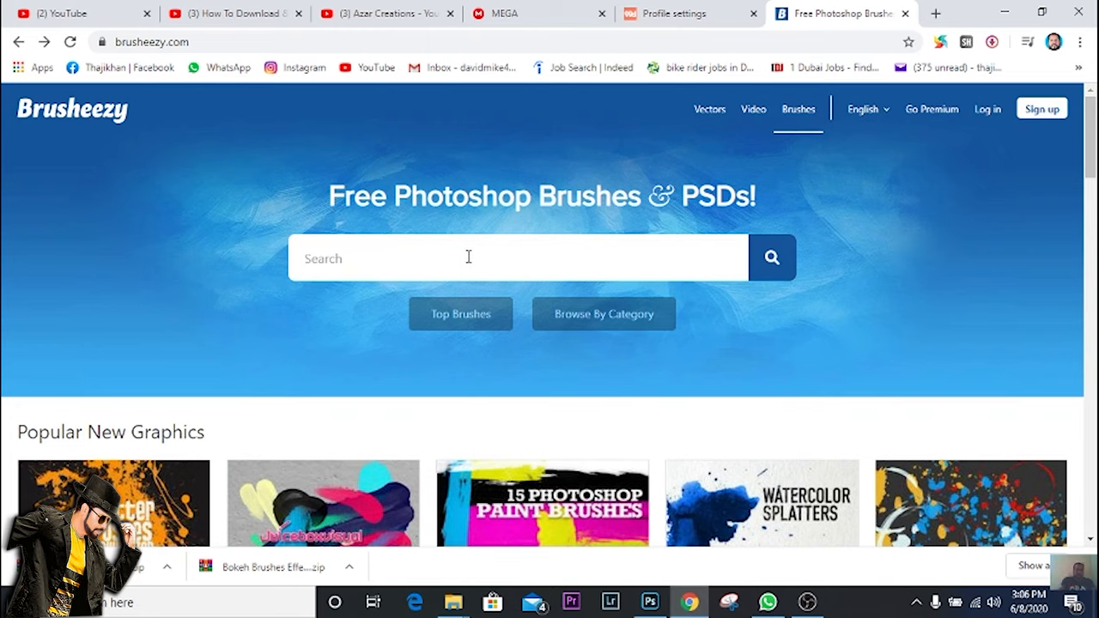
Search Brusheezy for 'hair' brushes, correcting the typo 'haire'.
{"action": "left_click", "coordinate": [467, 258]}
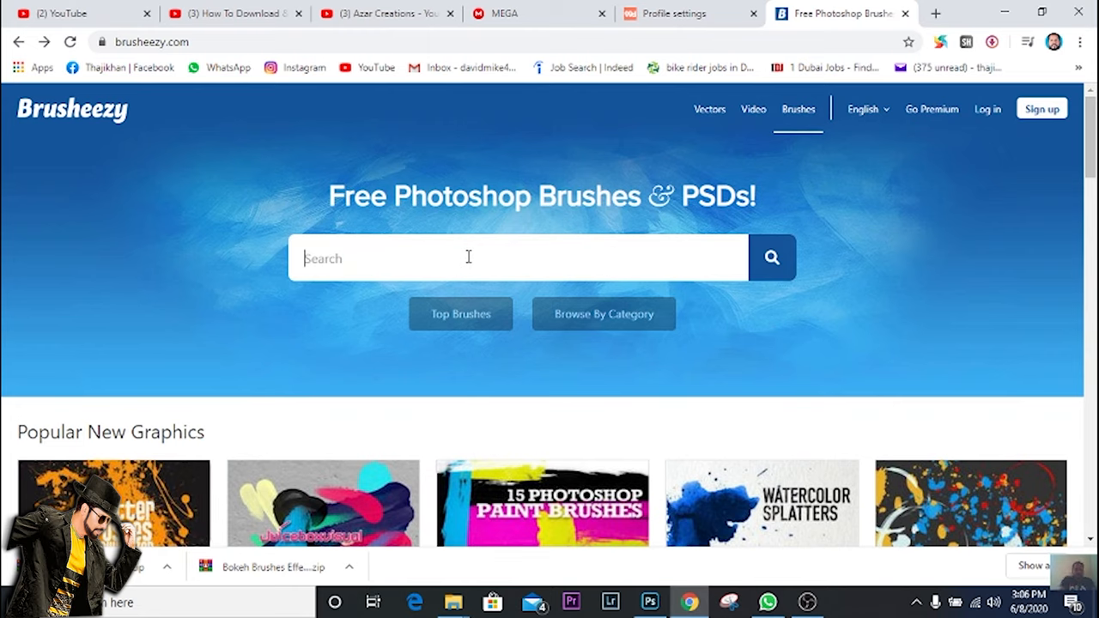
{"action": "type", "text": "haire"}
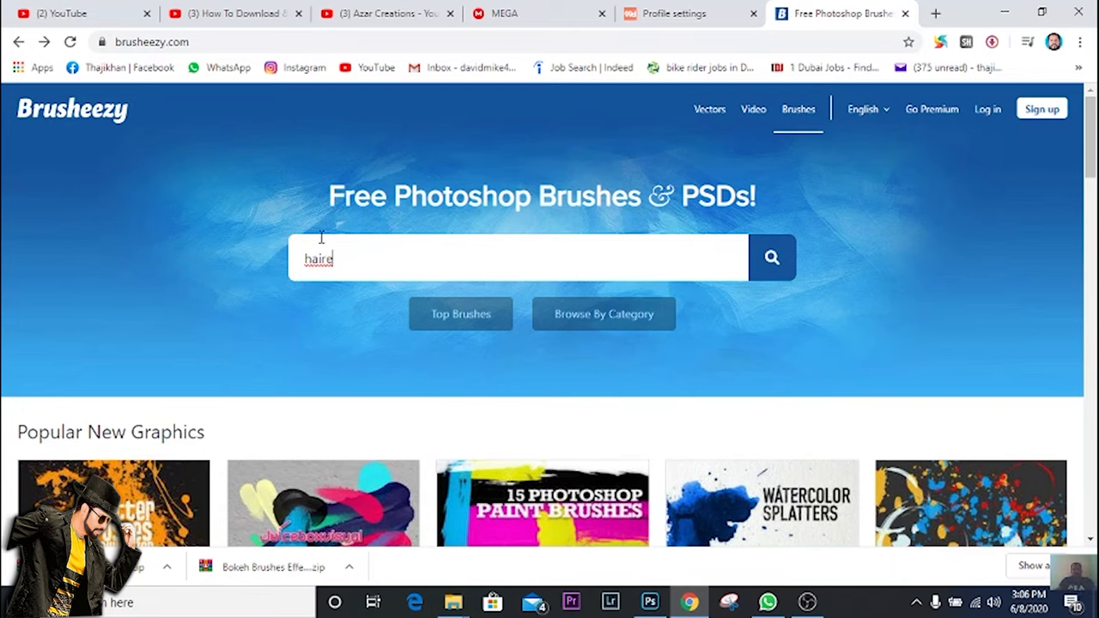
{"action": "key", "text": "Backspace"}
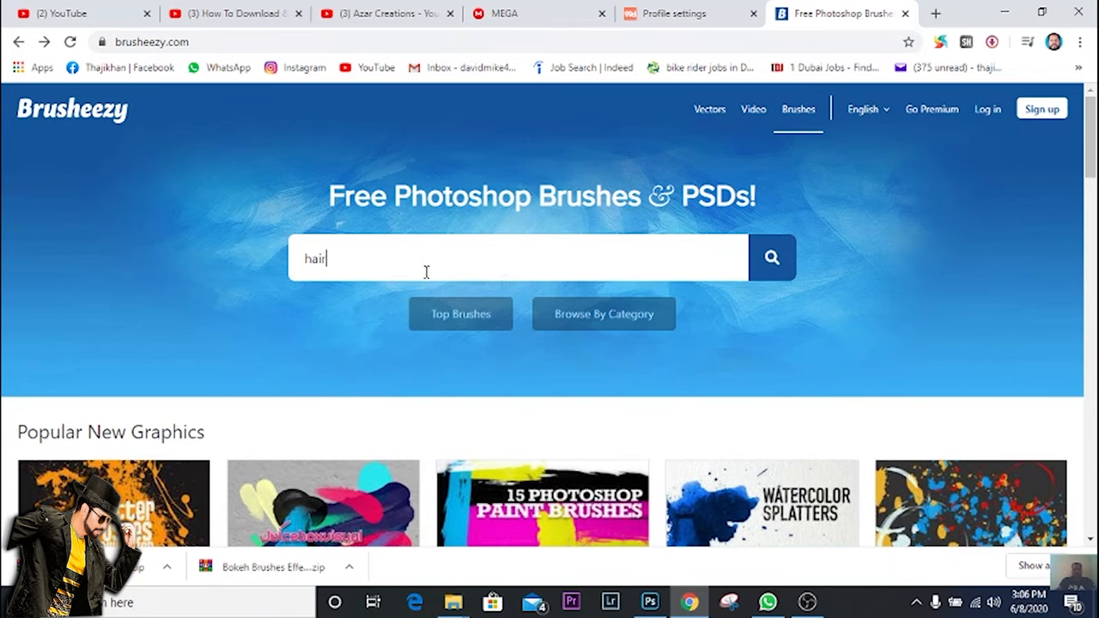
{"action": "left_click", "coordinate": [771, 257]}
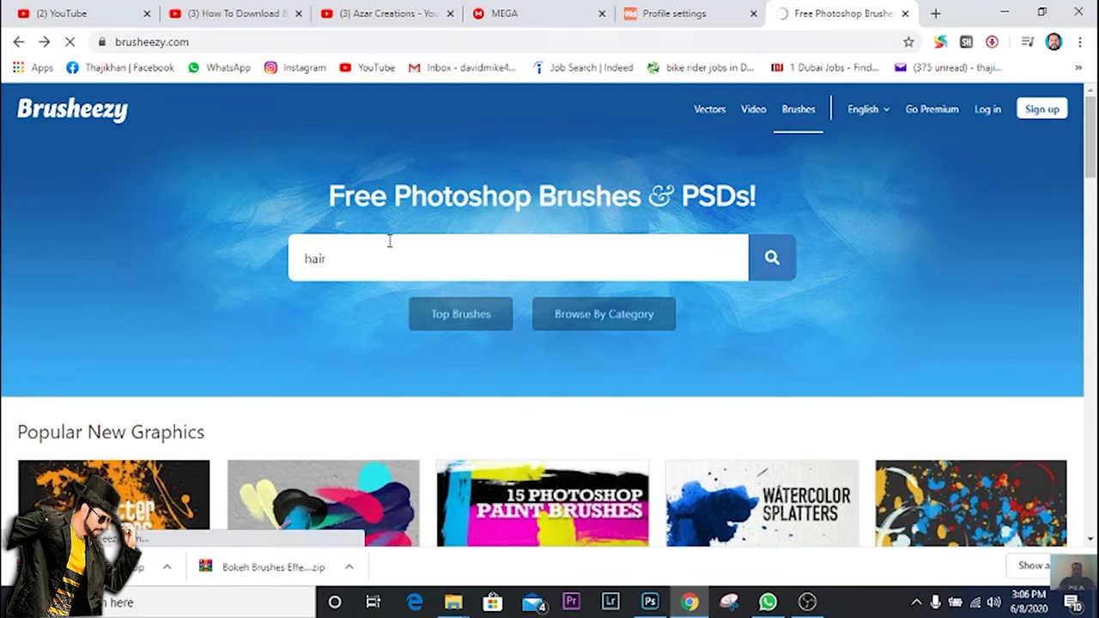
{"action": "left_click", "coordinate": [771, 257]}
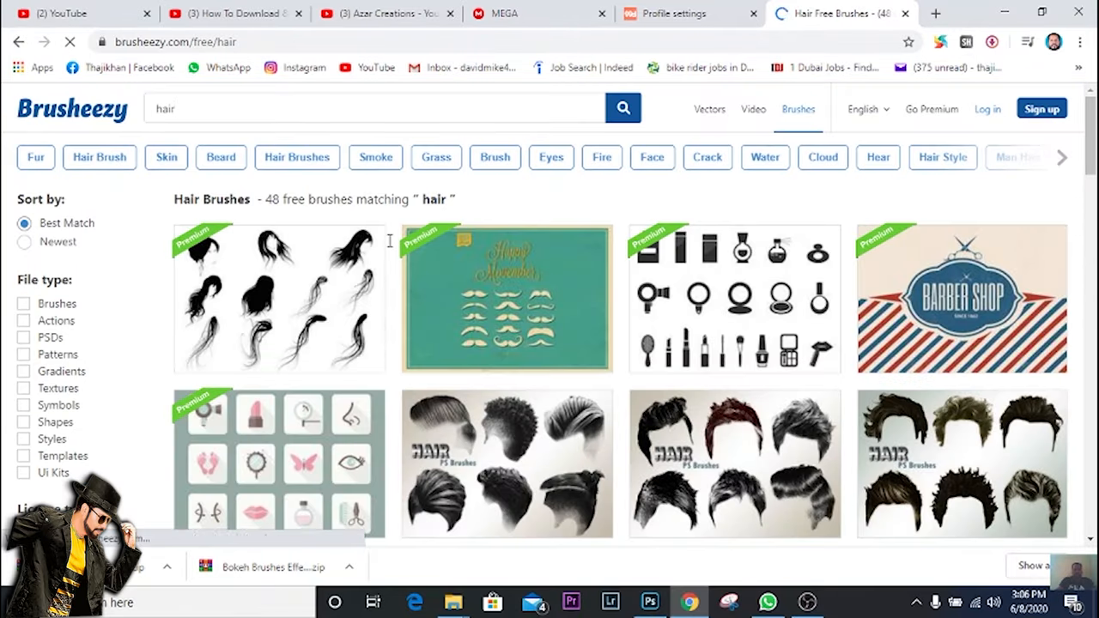
Scroll the results to 20 Hair Male PS Brushes Abr. Vol.3 and start its free download.
{"action": "scroll", "scroll_direction": "down", "scroll_amount": 3}
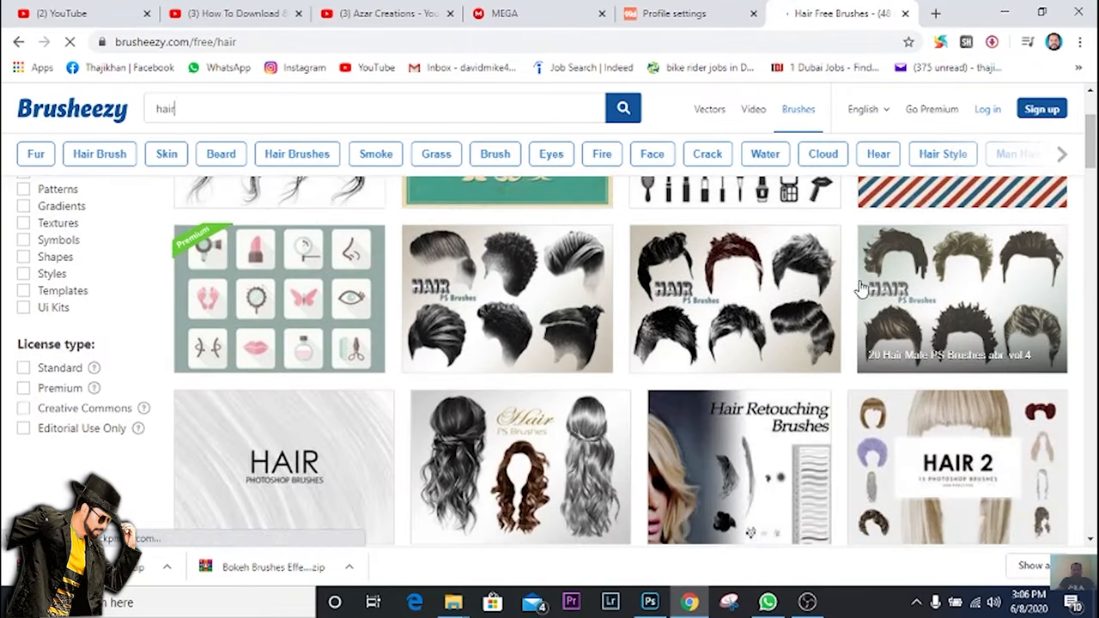
{"action": "scroll", "scroll_direction": "down", "scroll_amount": 3}
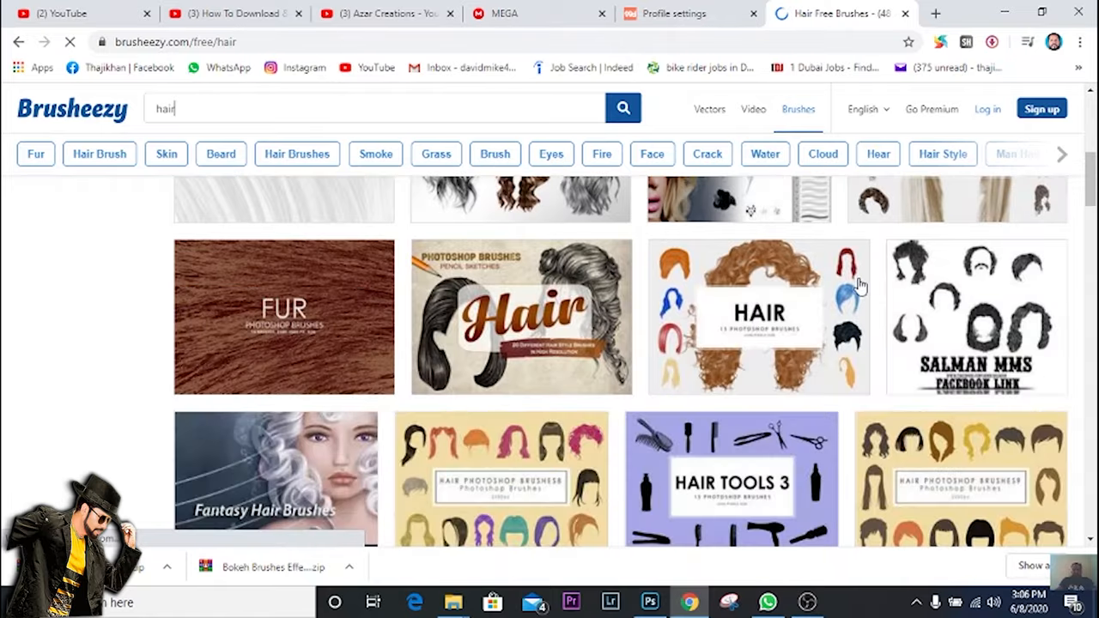
{"action": "scroll", "scroll_direction": "down", "scroll_amount": 3}
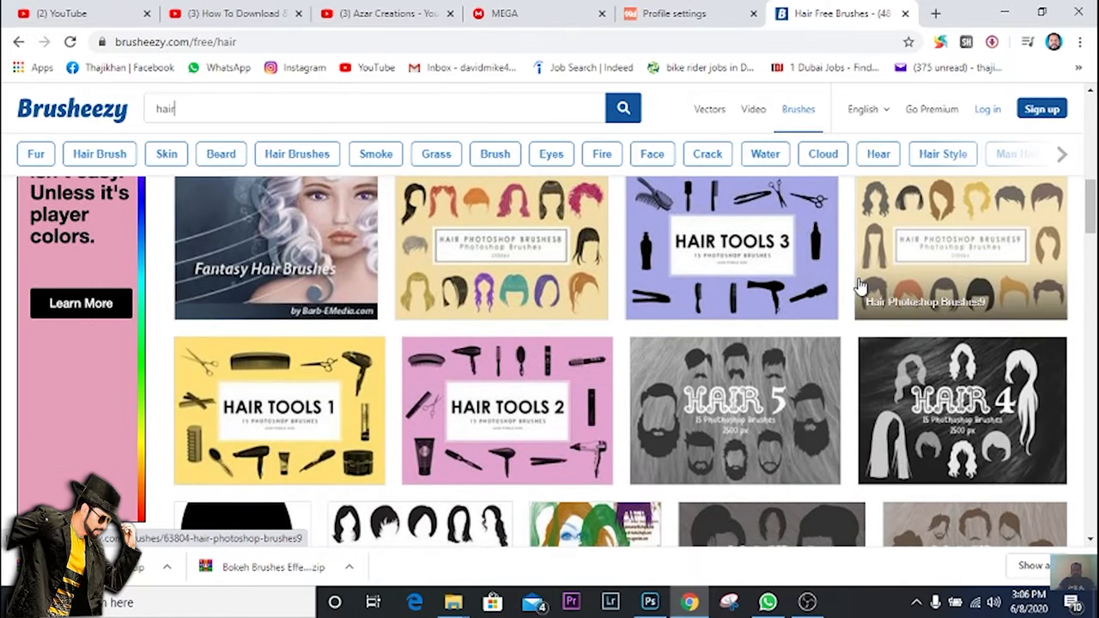
{"action": "scroll", "scroll_direction": "down", "scroll_amount": 3}
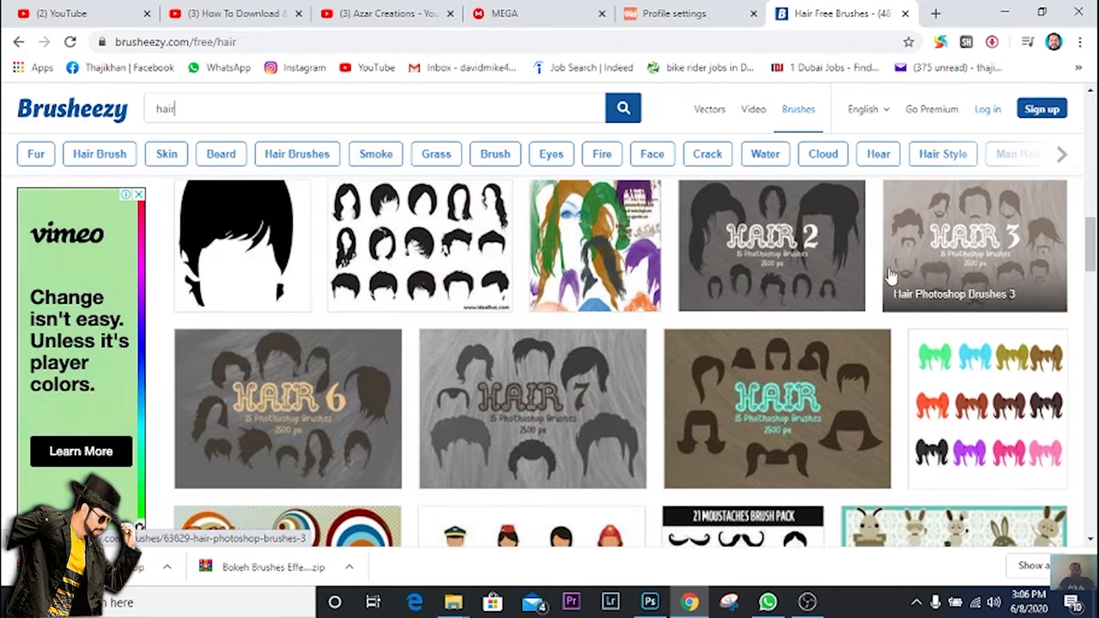
{"action": "scroll", "scroll_direction": "down", "scroll_amount": 3}
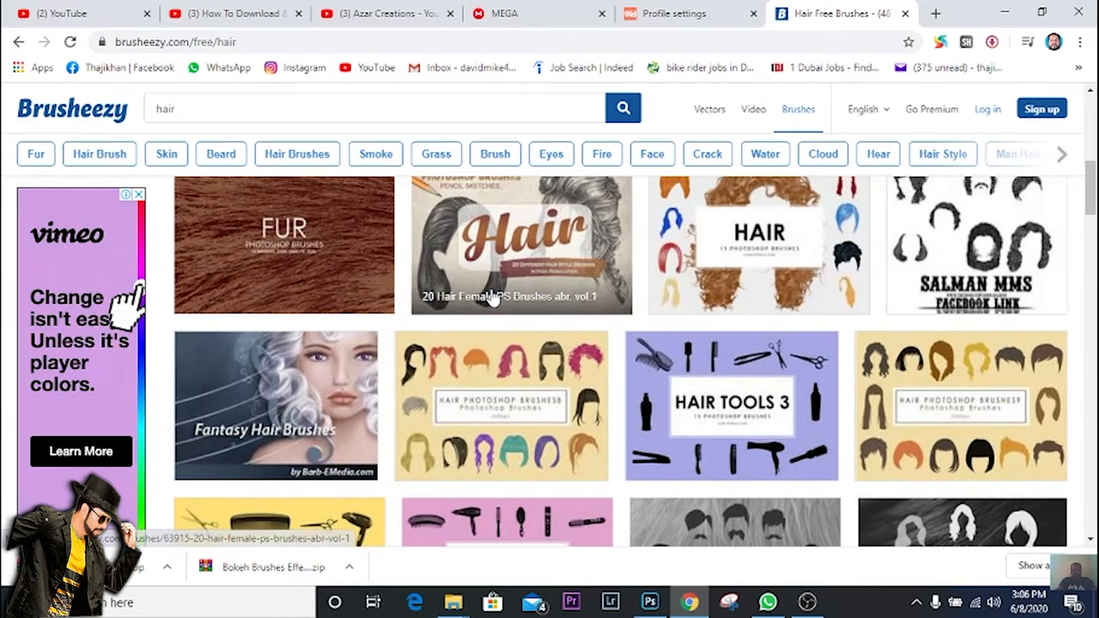
{"action": "scroll", "scroll_direction": "down", "scroll_amount": 3}
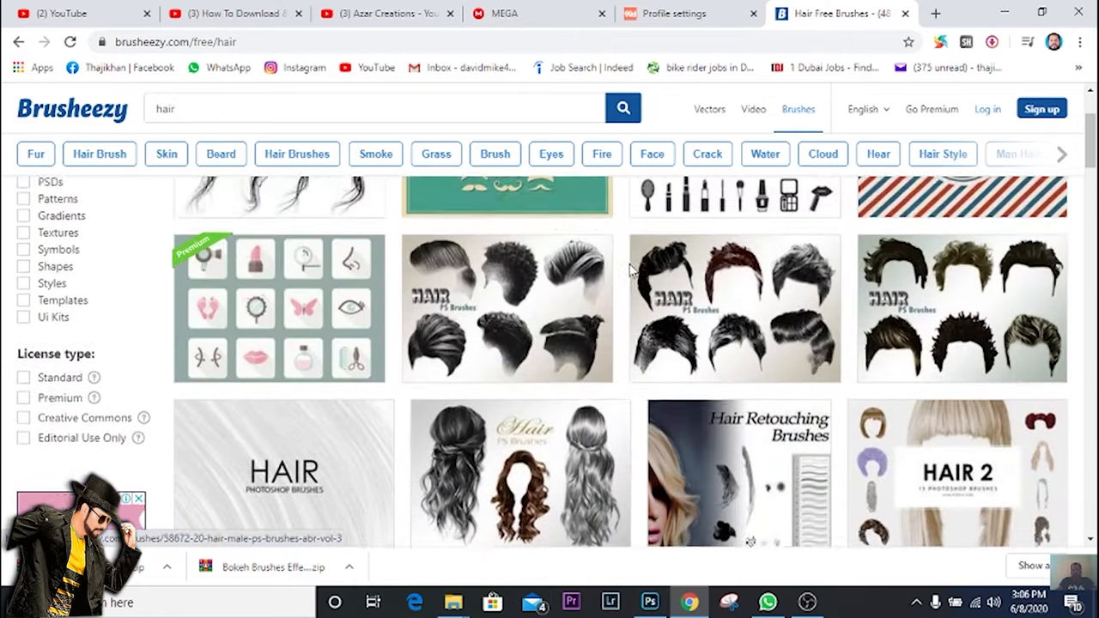
{"action": "scroll", "scroll_direction": "down", "scroll_amount": 3}
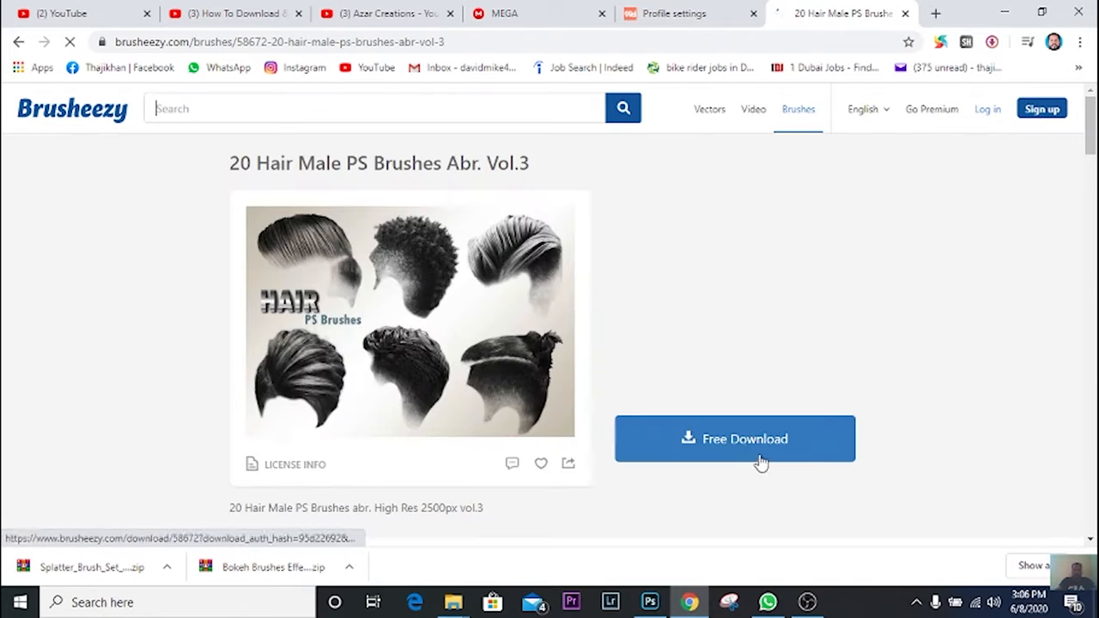
{"action": "left_click", "coordinate": [735, 440]}
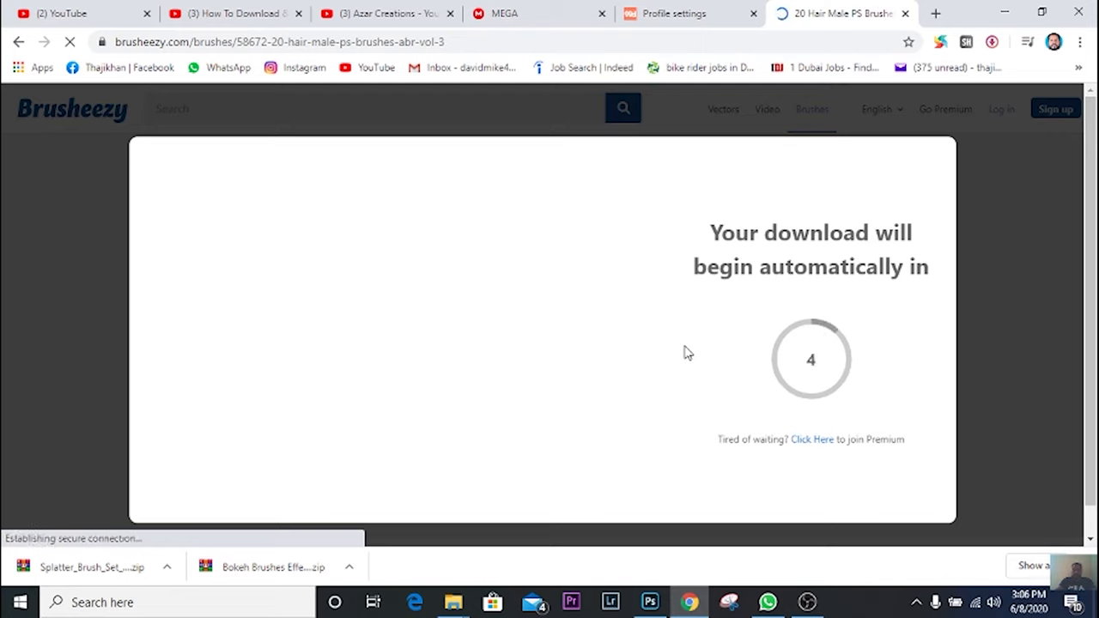